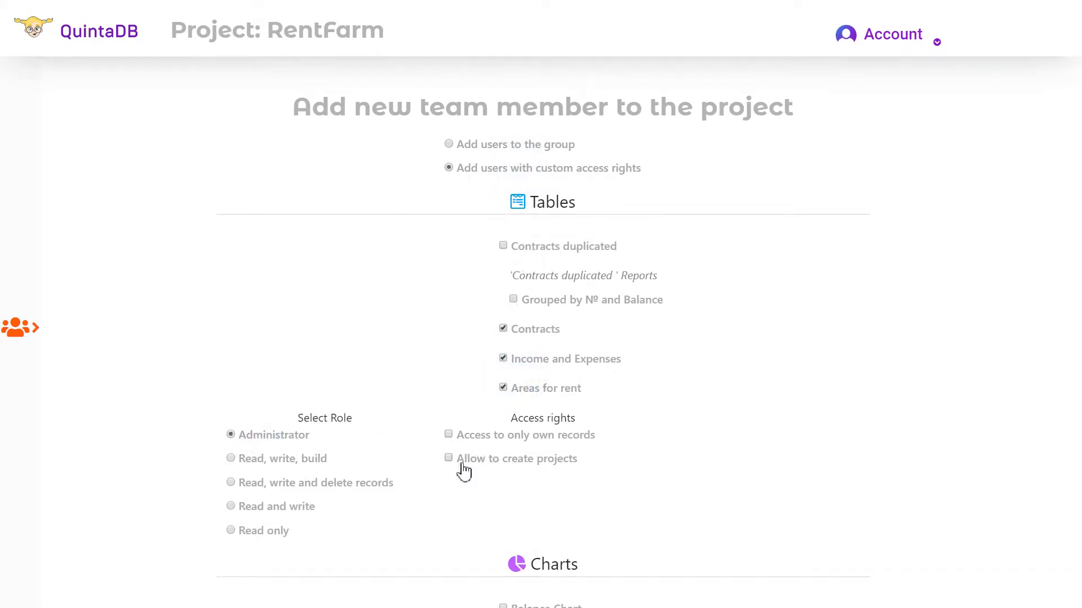
scroll("down", 3)
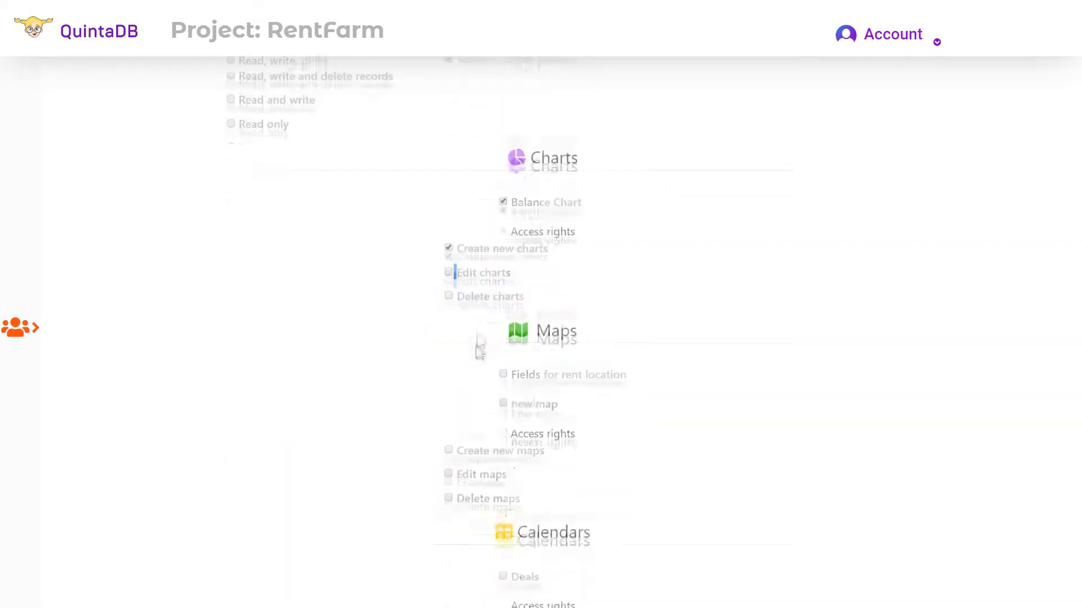
scroll("down", 3)
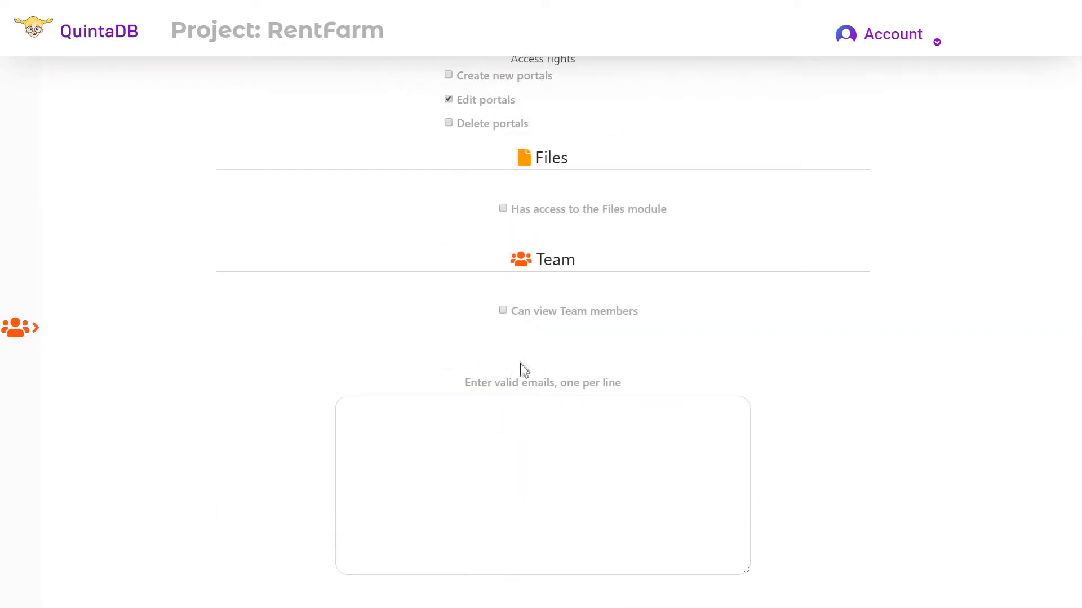
scroll("down", 3)
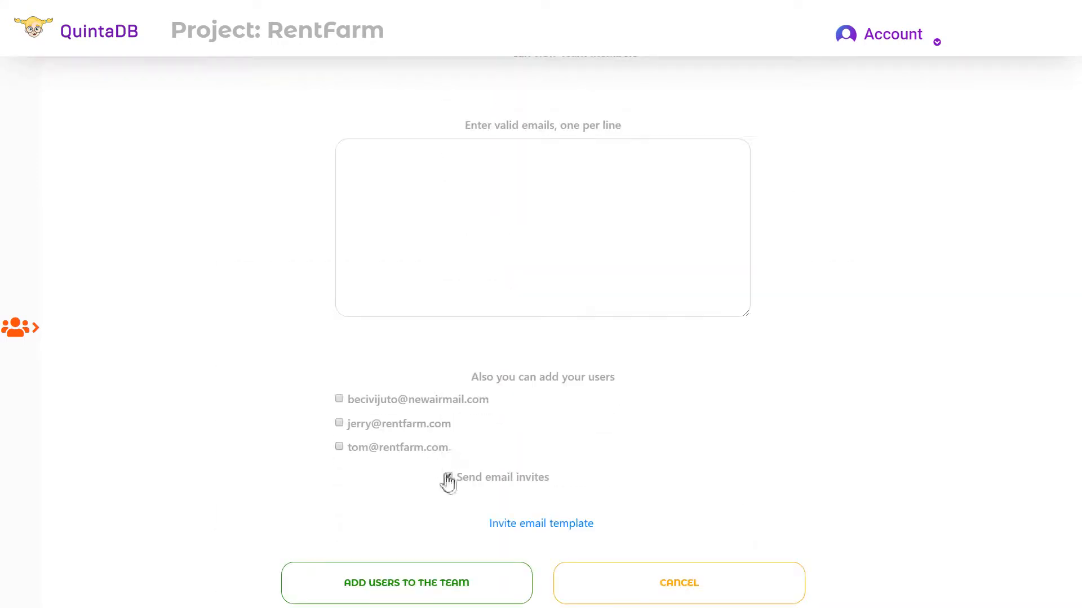
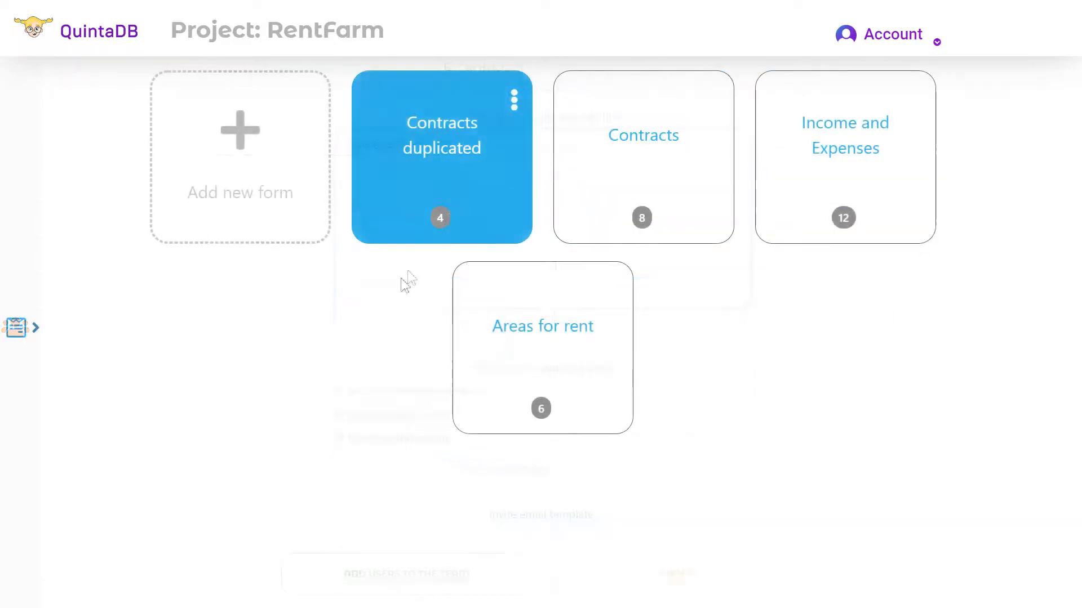
- Browse Charts, Calendars and Portals from the side menu, then reach the Team page
left_click(28, 327)
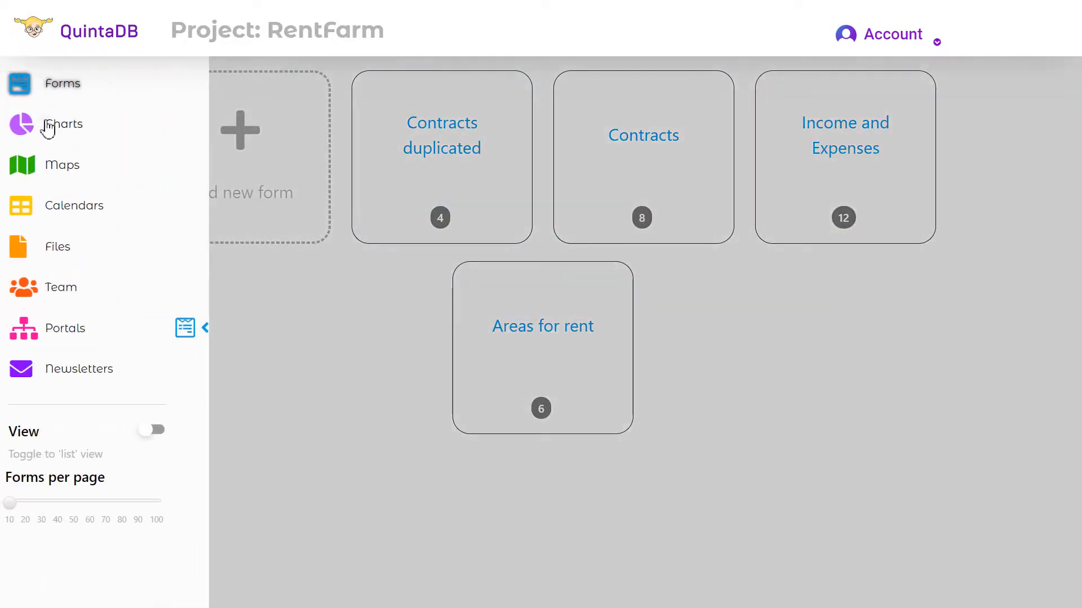
left_click(61, 124)
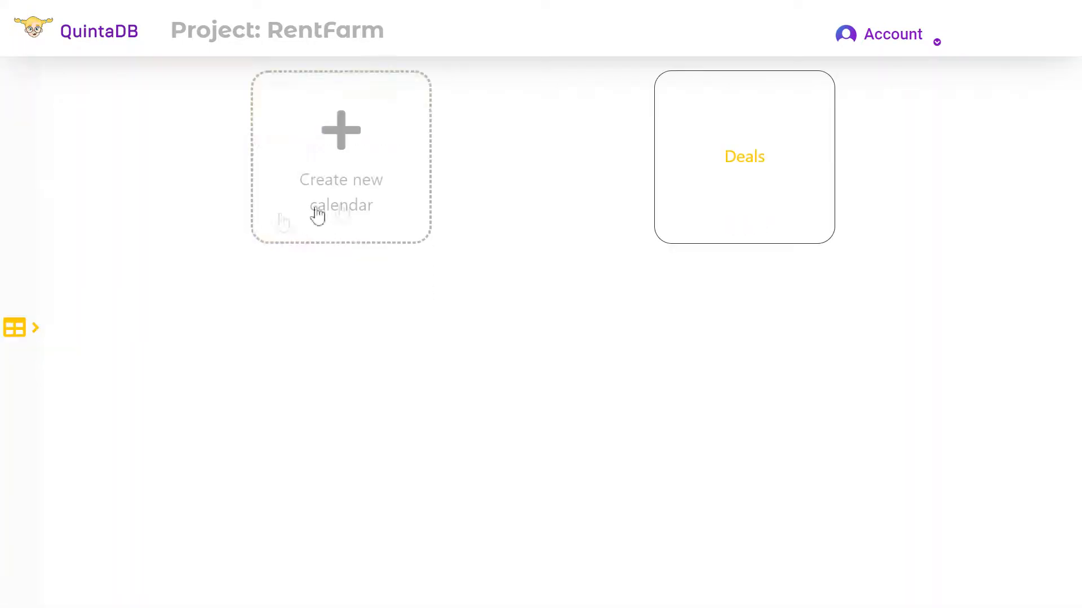
left_click(14, 327)
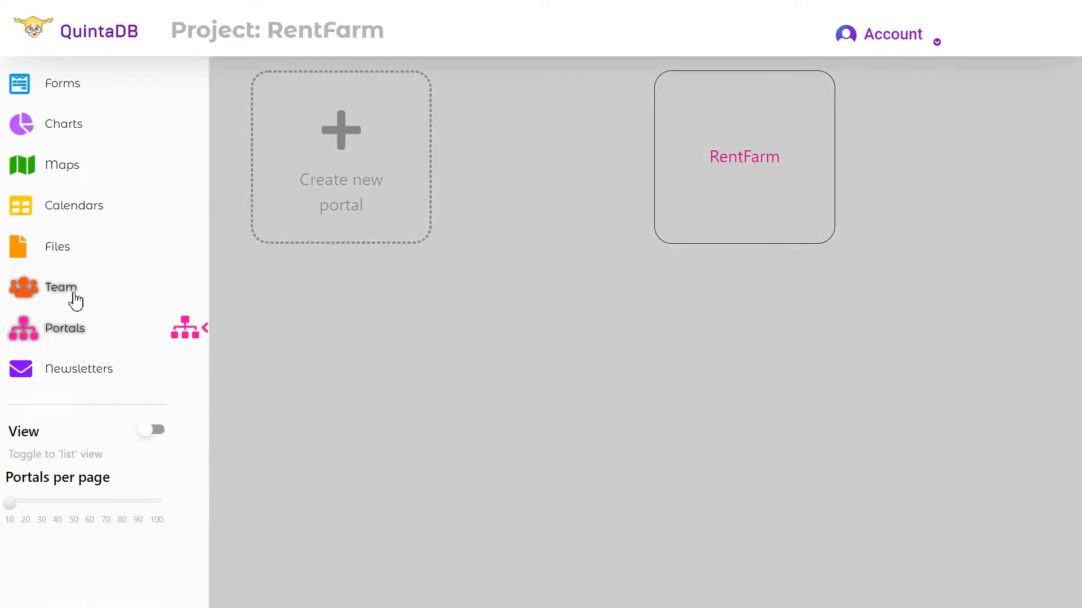
left_click(61, 287)
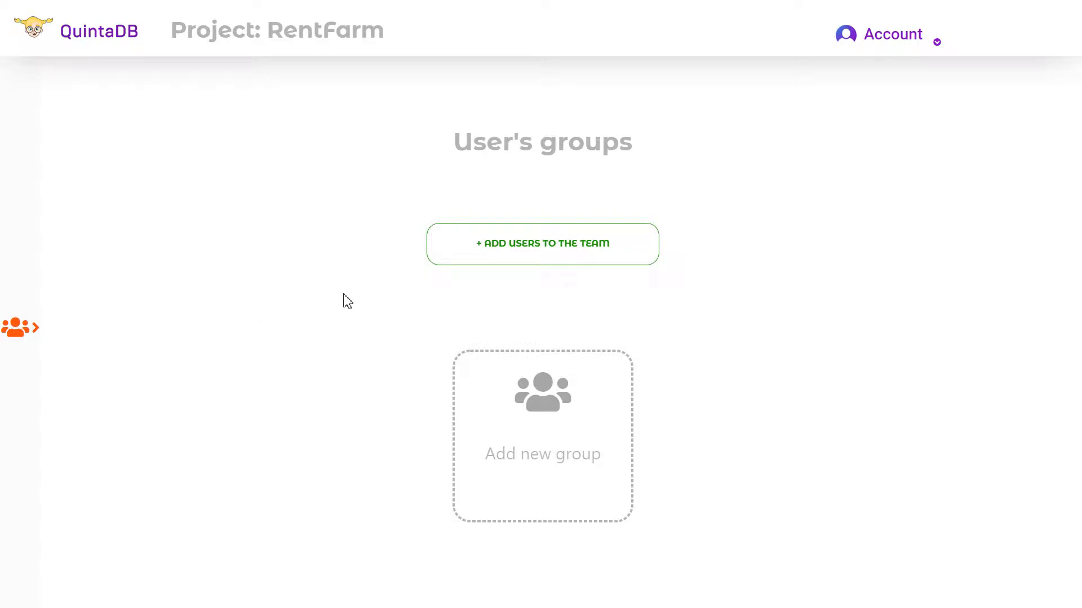
mouse_move(499, 276)
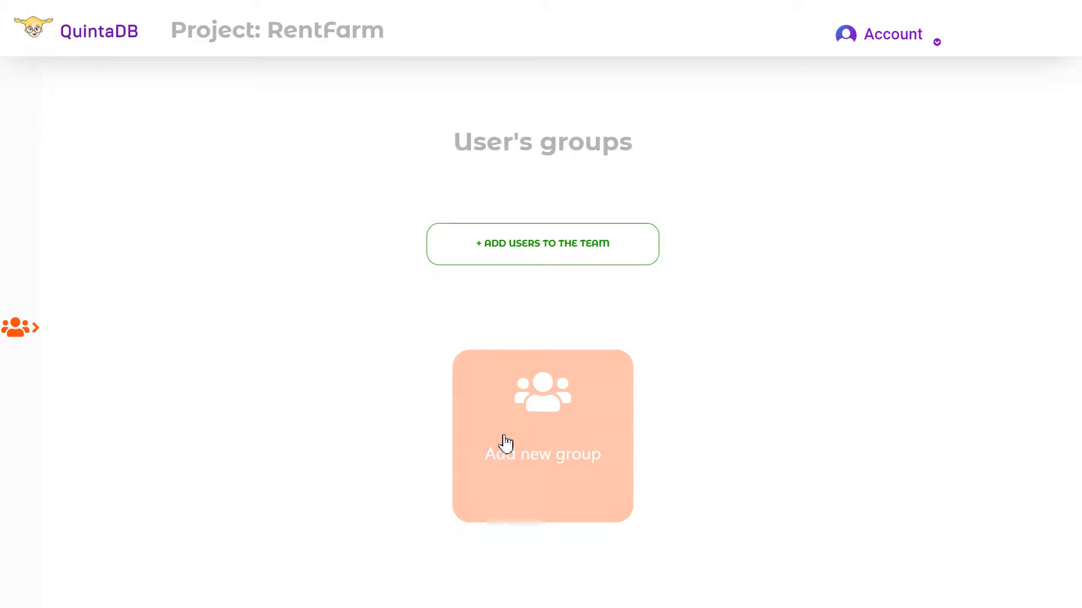
- Start a group named 'Managers' covering Contracts, Grouped by Nº and Balance, and Income and Expenses
left_click(542, 436)
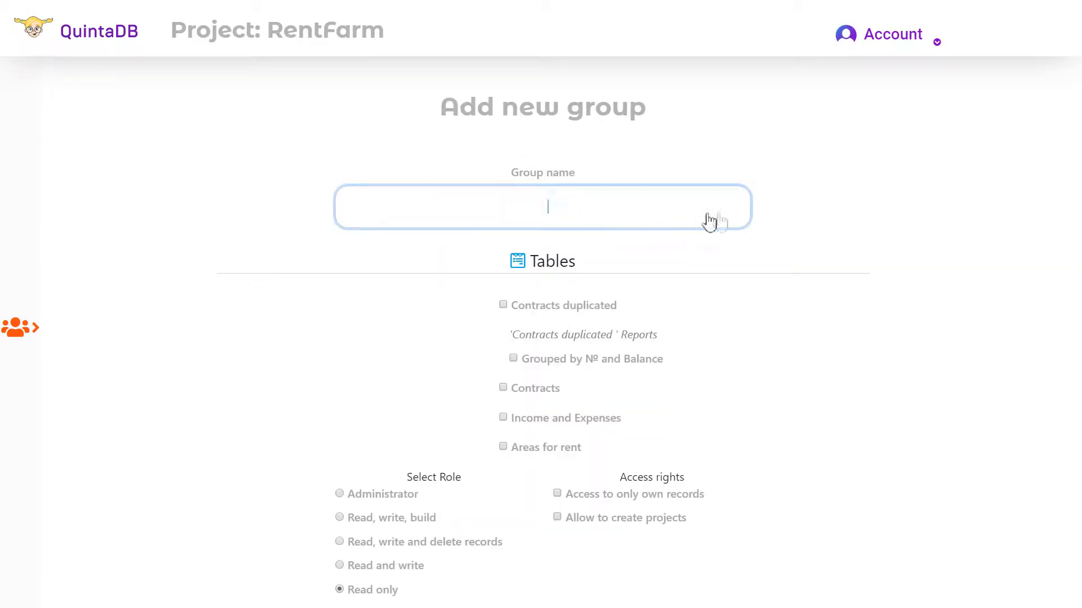
type("Managers")
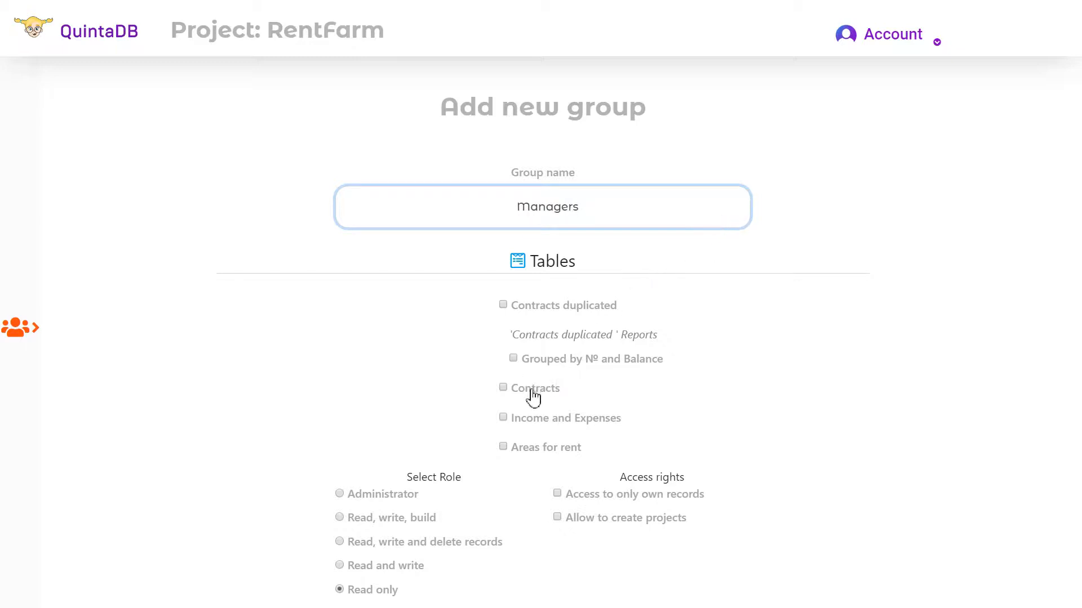
left_click(503, 387)
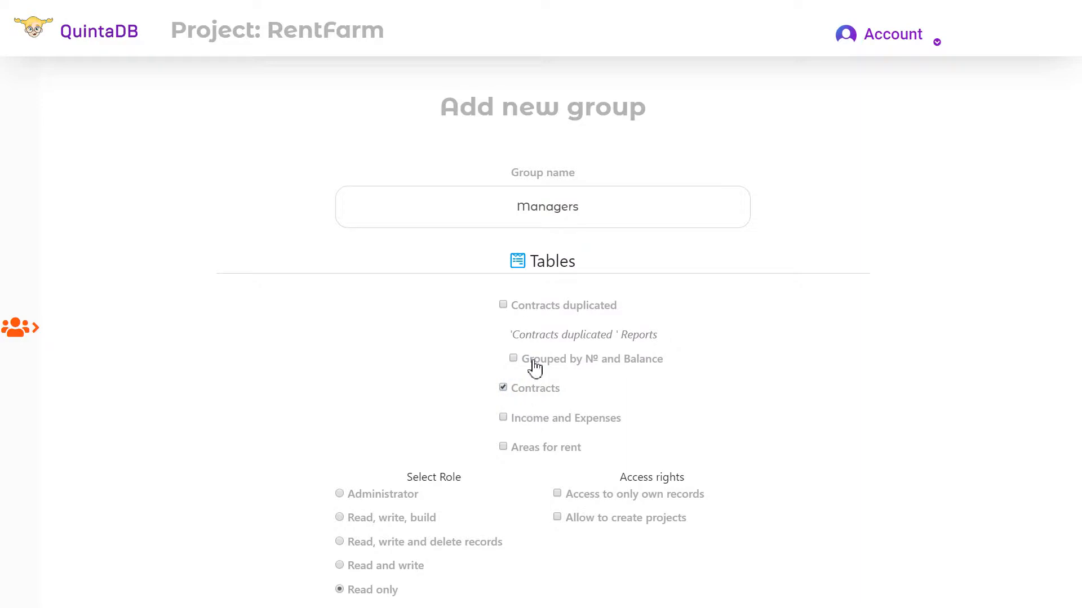
left_click(512, 357)
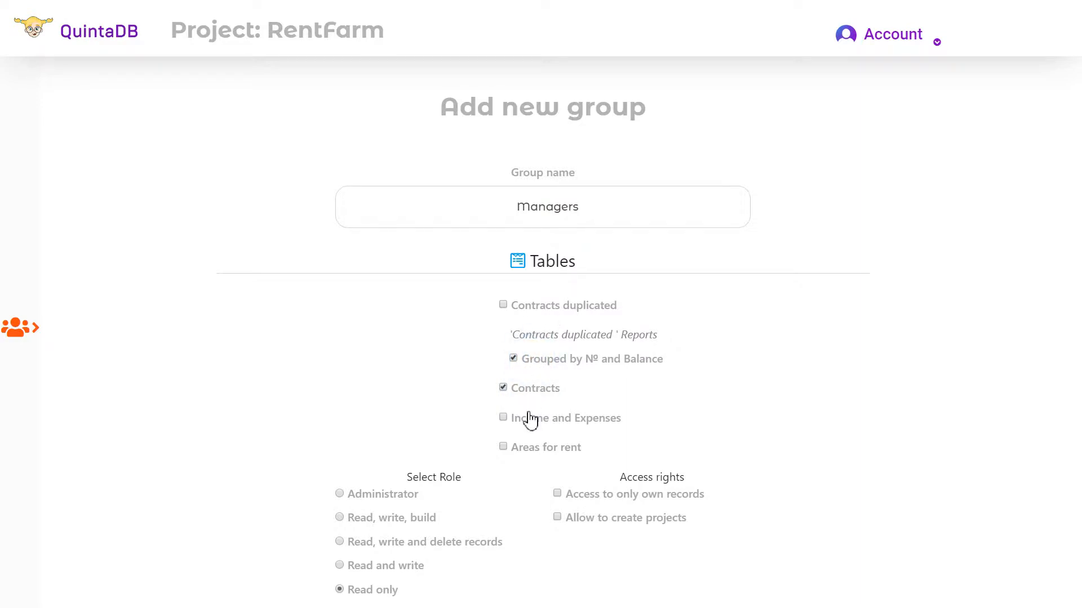
left_click(503, 417)
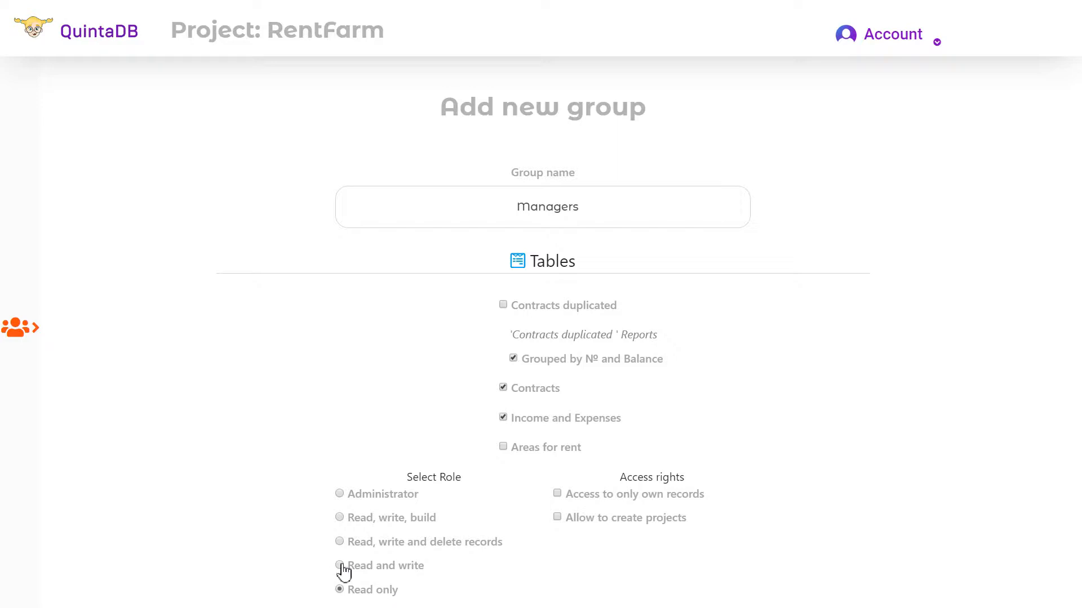
- Try several group roles, settling on read, write and delete records
left_click(339, 566)
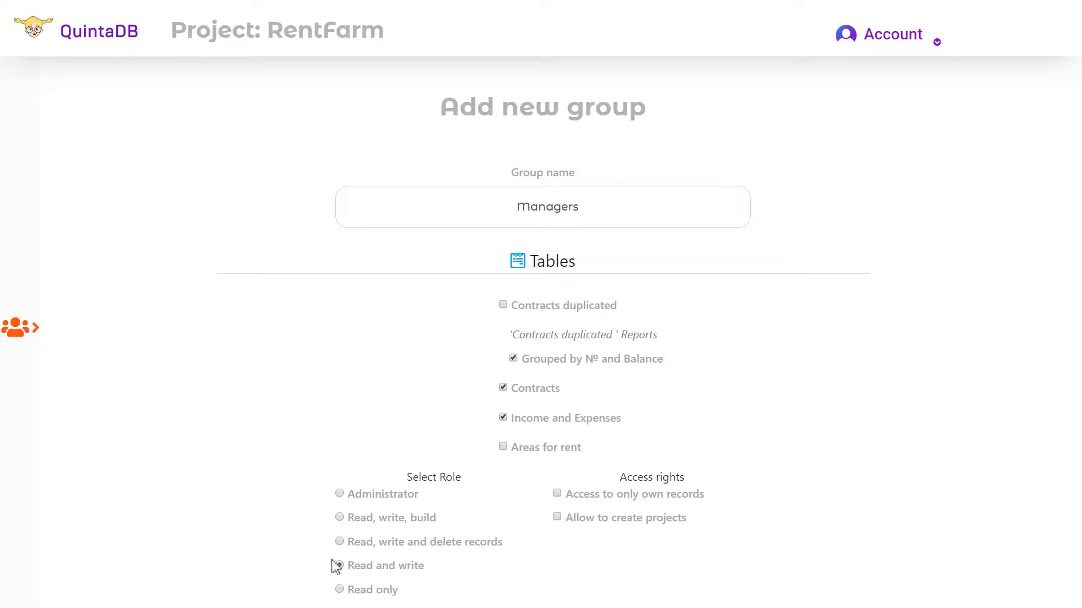
left_click(339, 541)
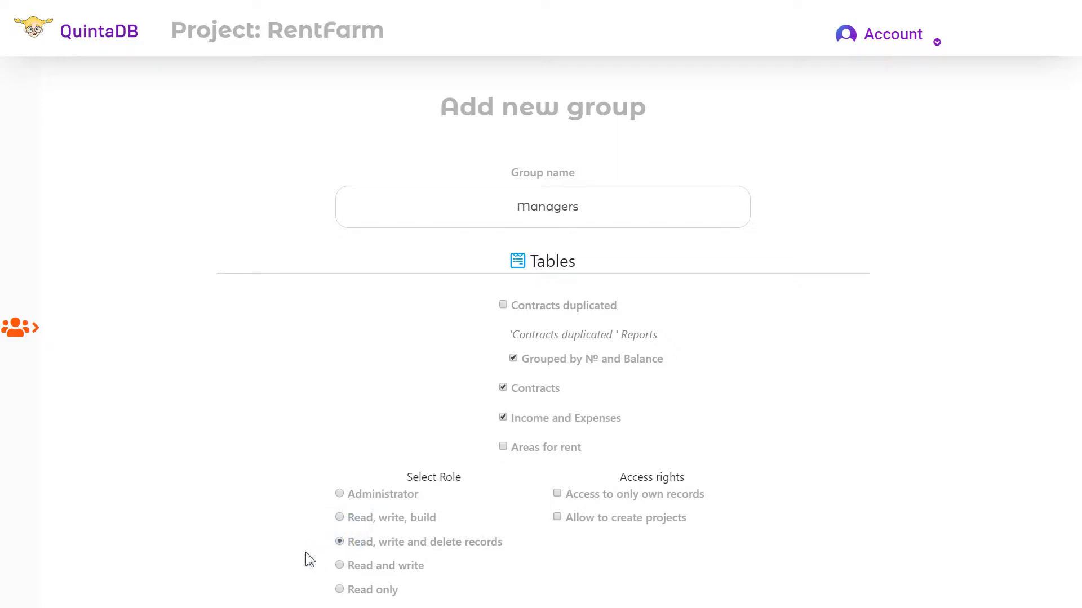
mouse_move(310, 566)
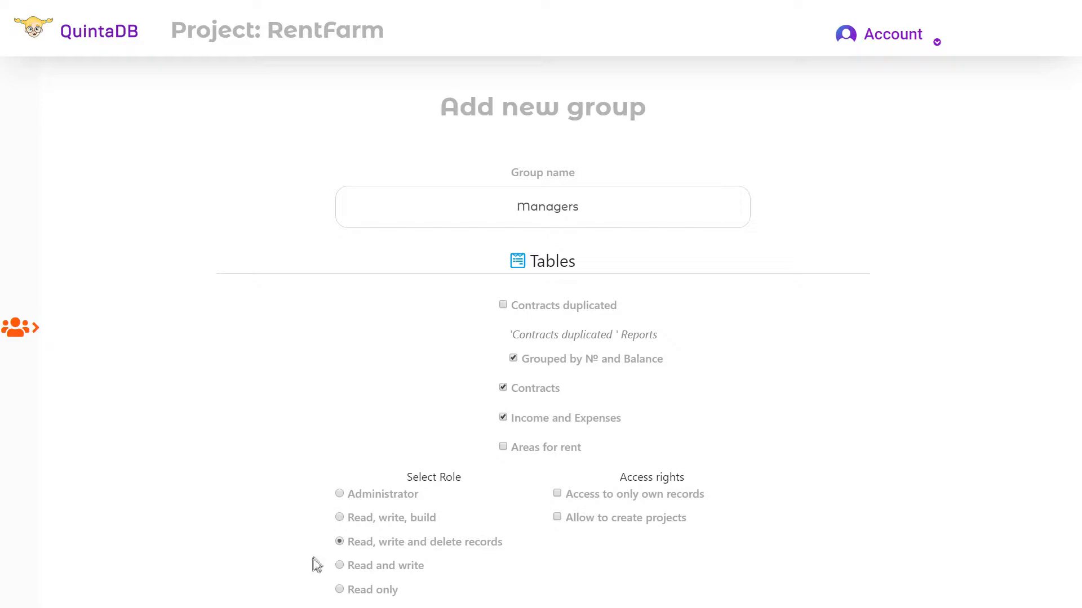
left_click(339, 517)
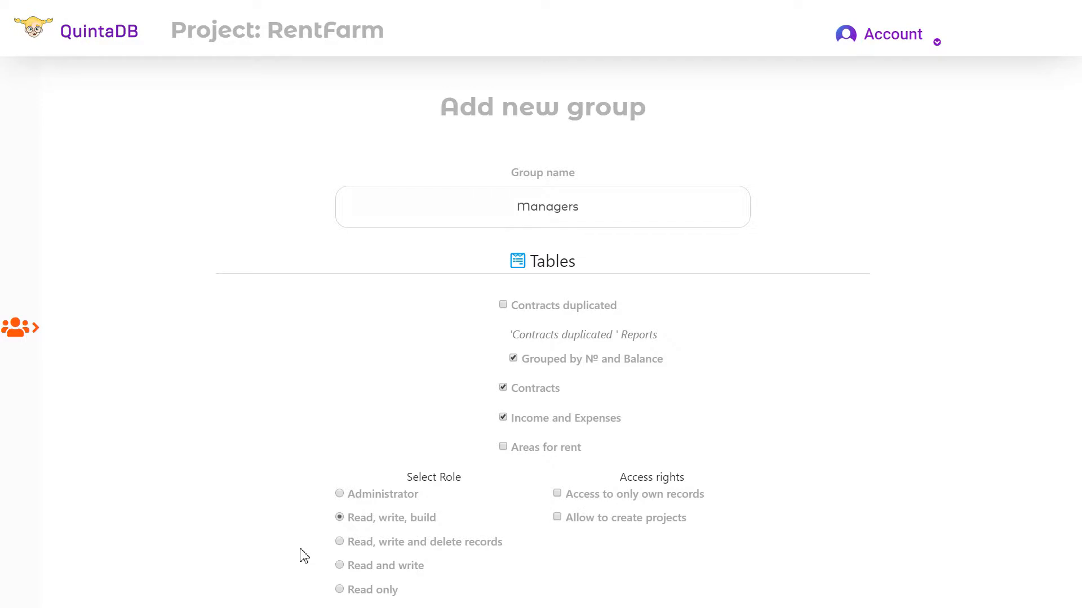
mouse_move(302, 553)
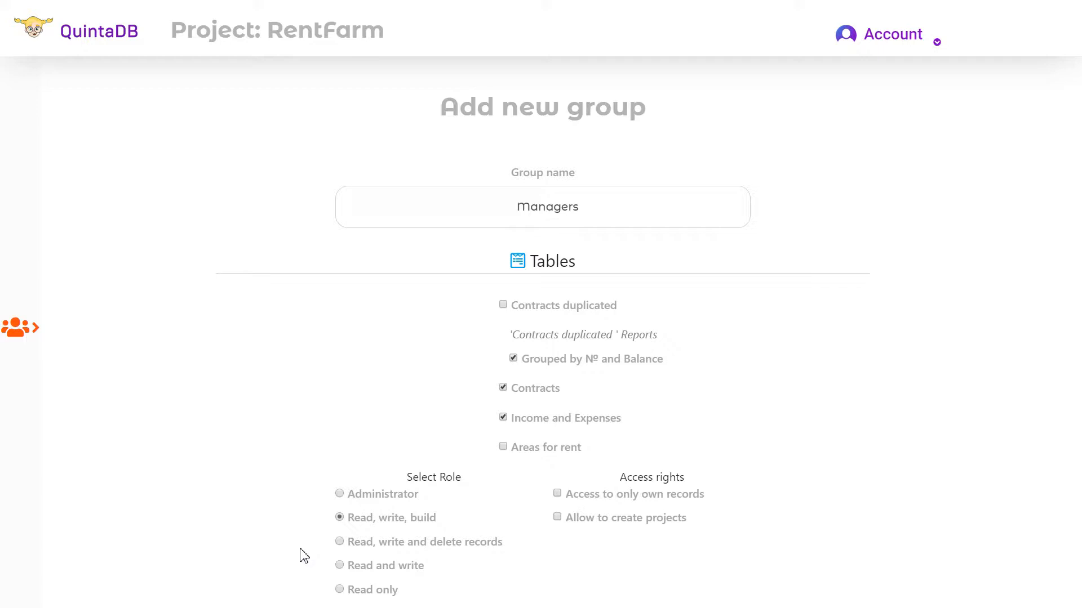
left_click(340, 494)
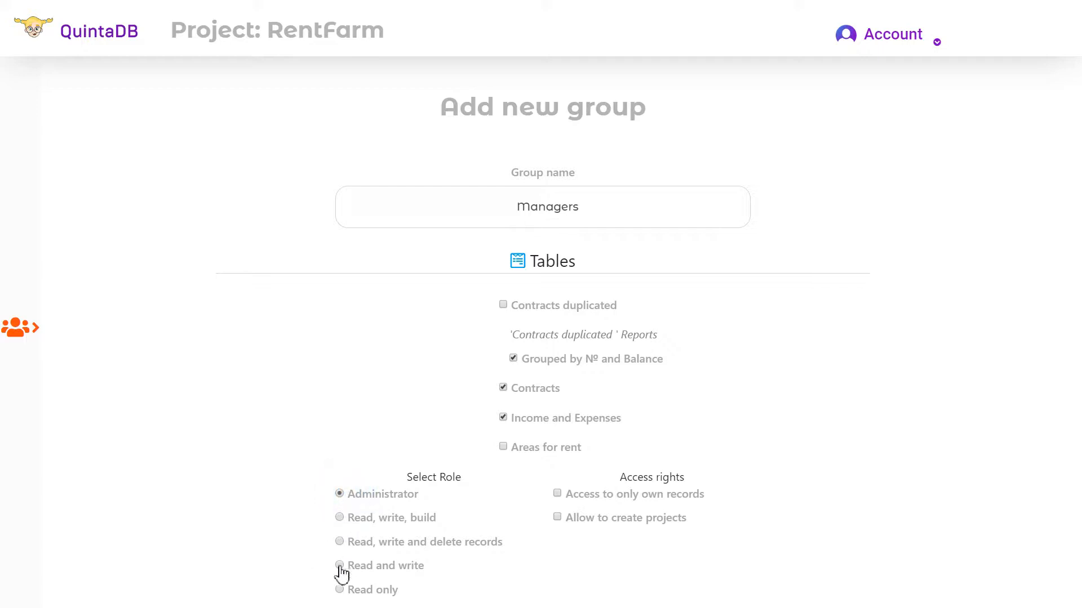
left_click(339, 541)
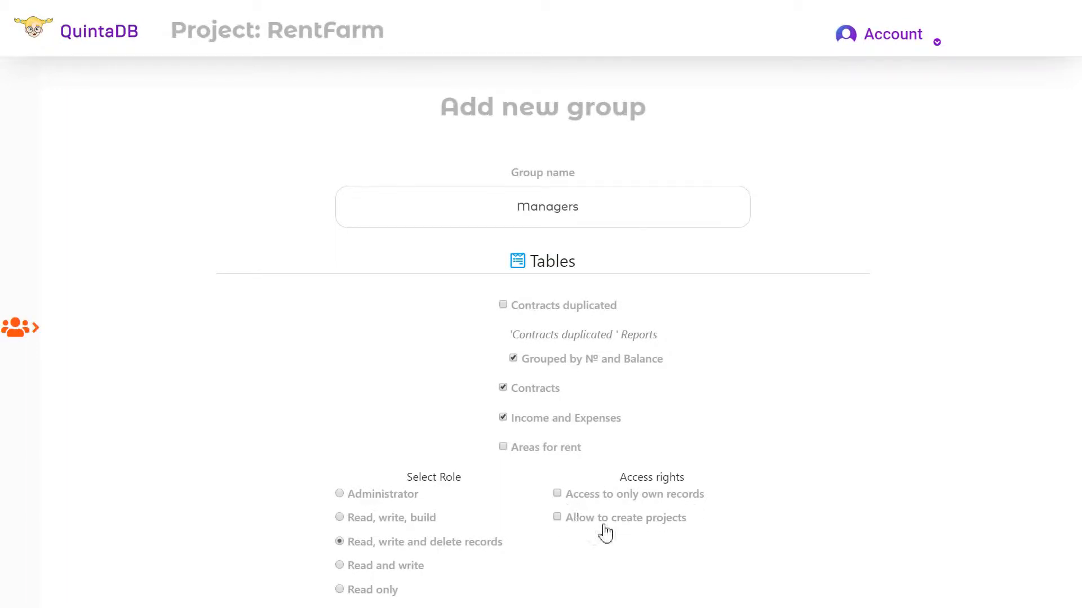
mouse_move(757, 461)
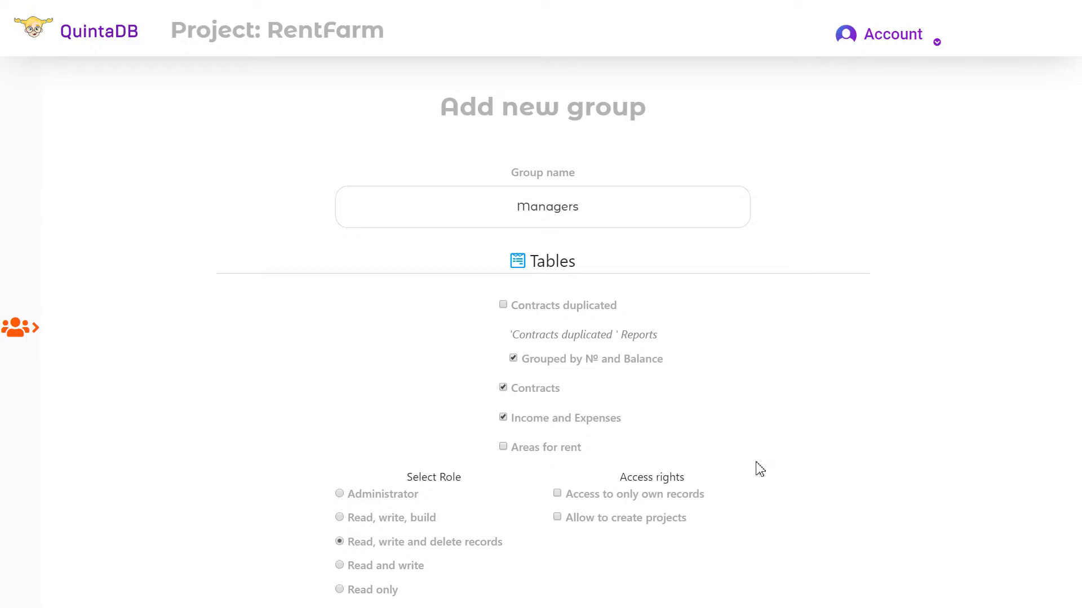
- Grant Managers Files module access with upload, delete and own-files-only rights, and save the group
scroll("down", 3)
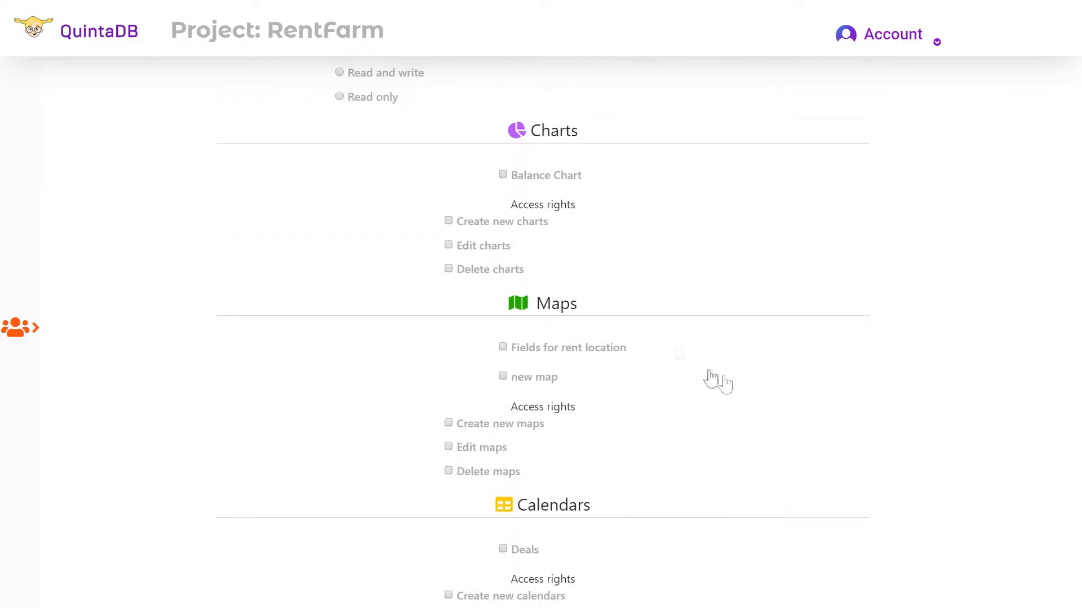
left_click(449, 245)
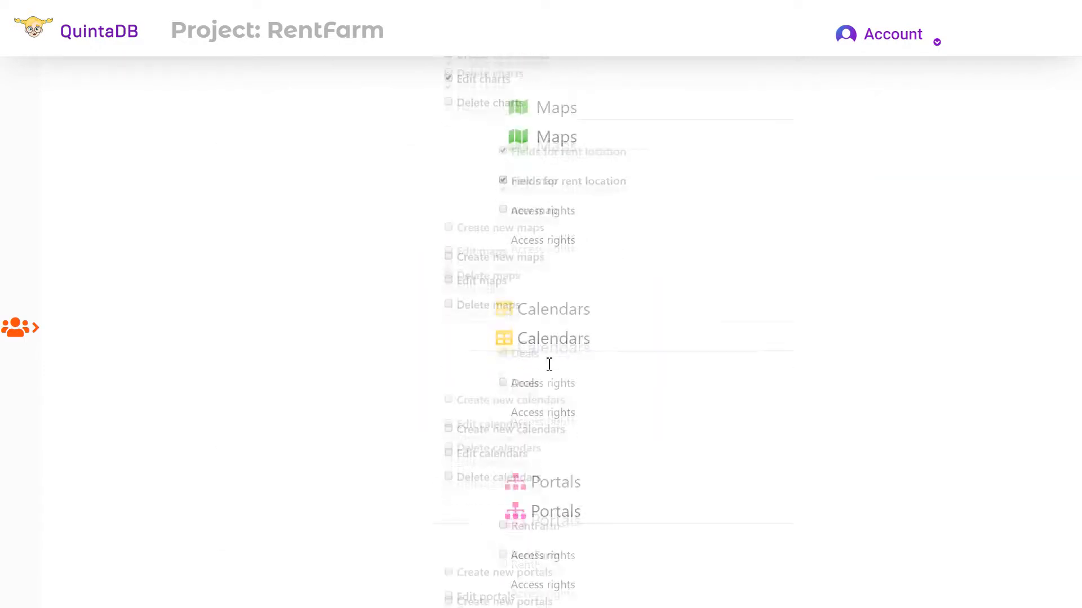
scroll("down", 3)
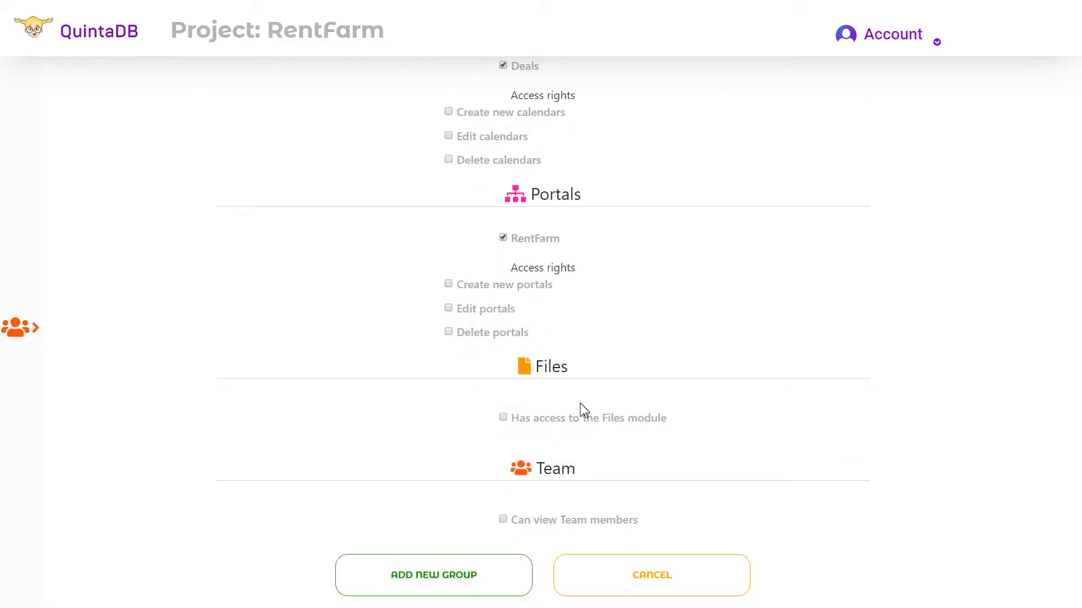
left_click(503, 418)
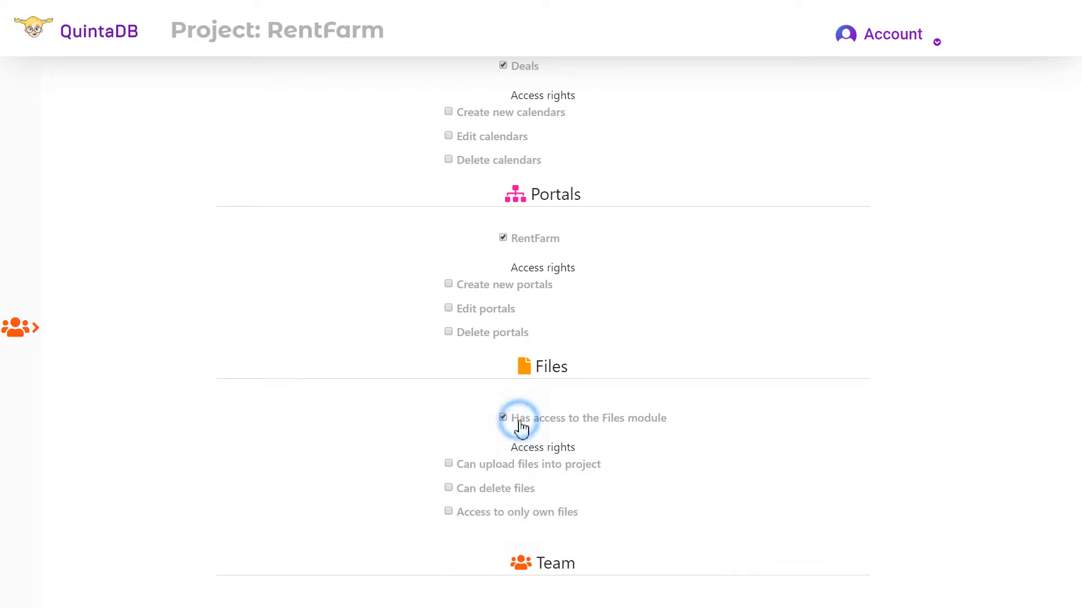
scroll("down", 3)
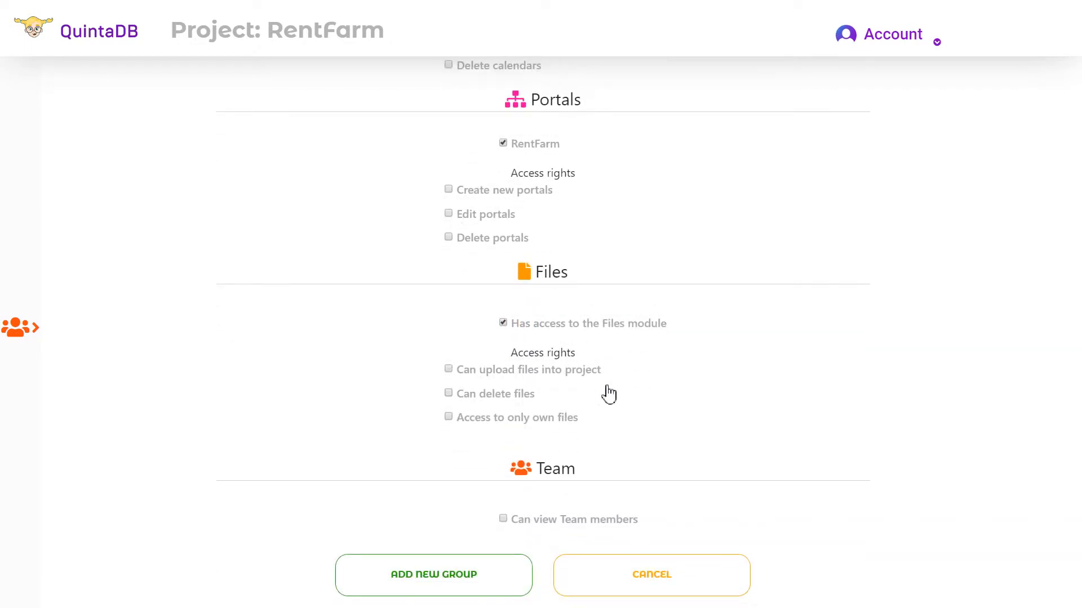
left_click(447, 369)
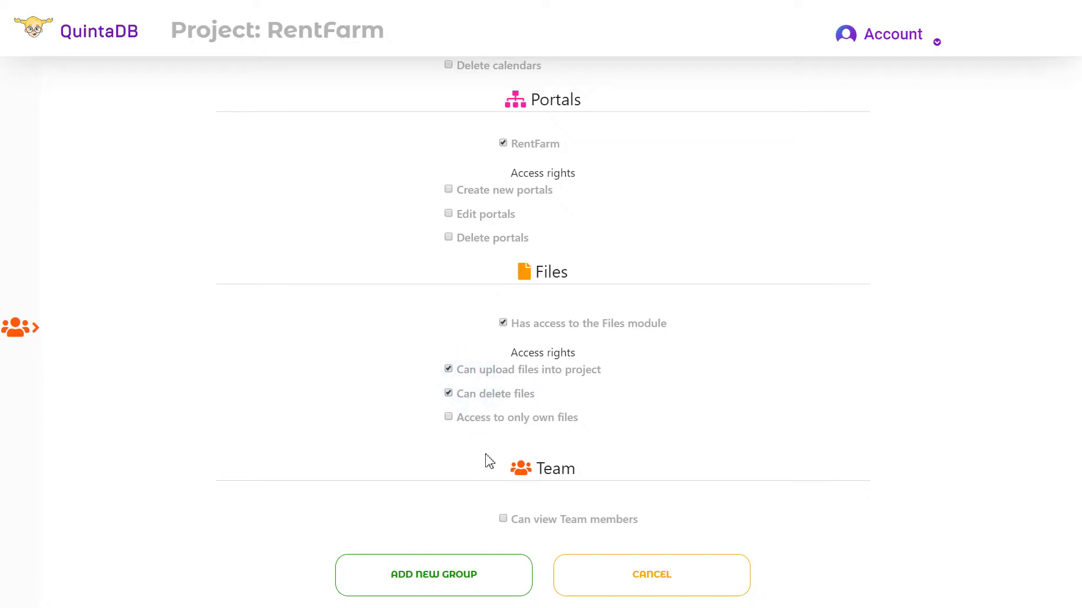
left_click(448, 417)
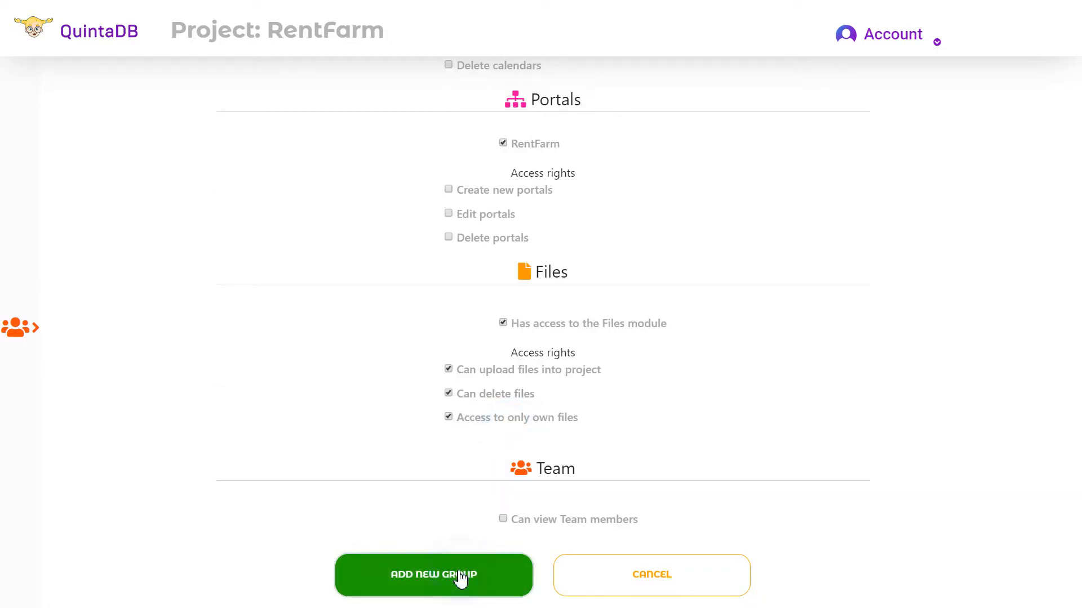
left_click(433, 575)
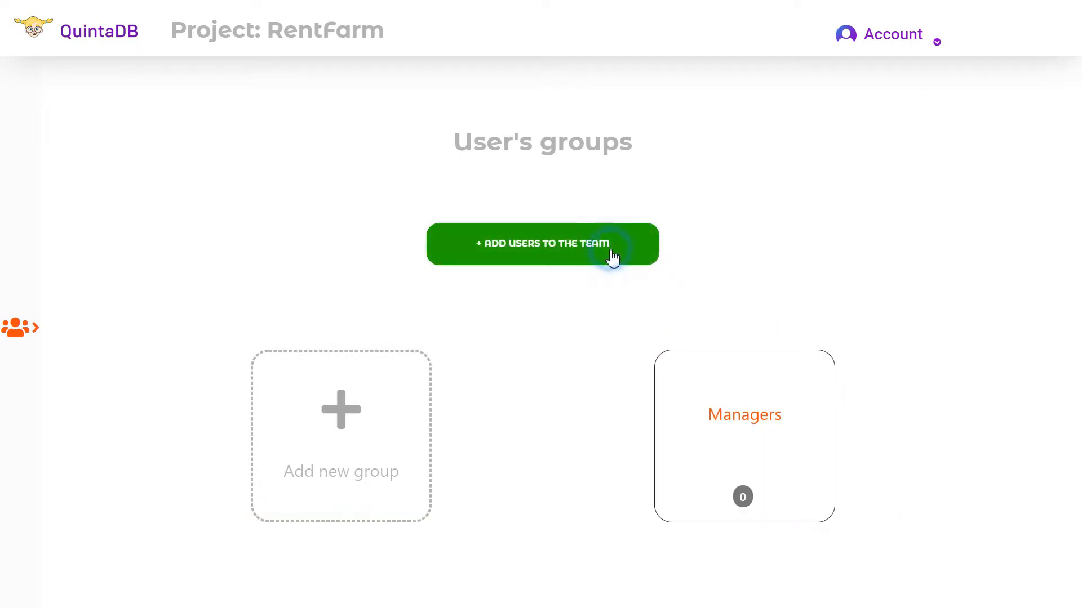
- Open the '+ Add users to the team' form from User's groups
left_click(541, 243)
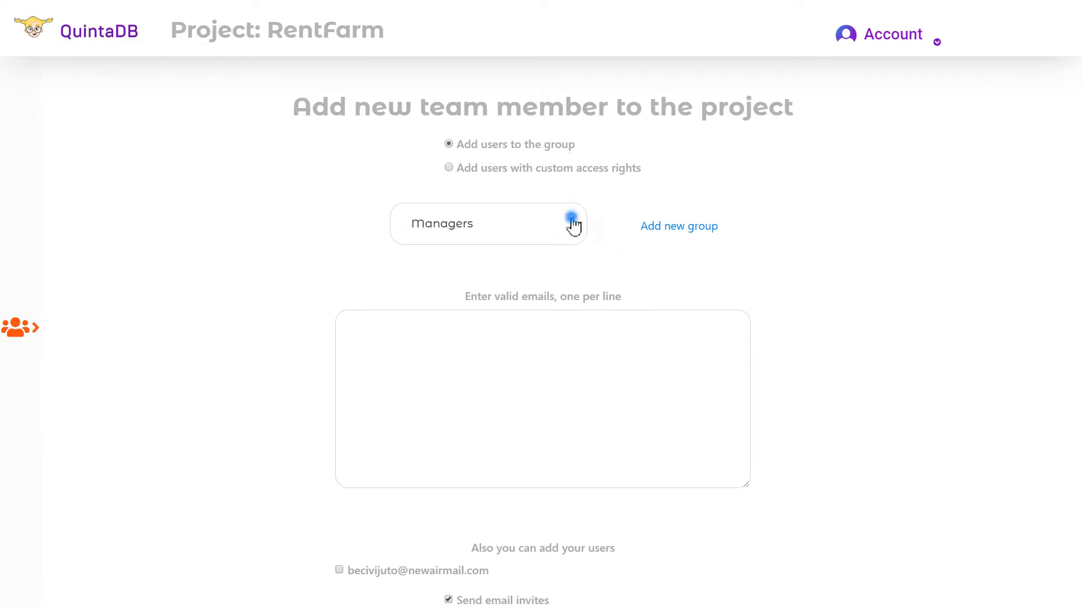
left_click(488, 224)
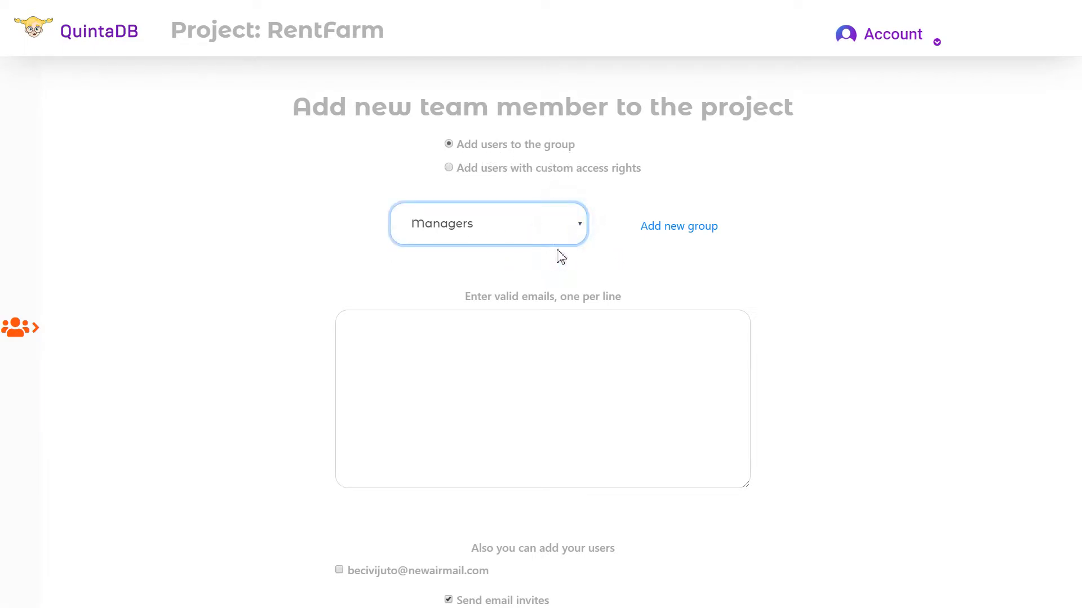
scroll("down", 3)
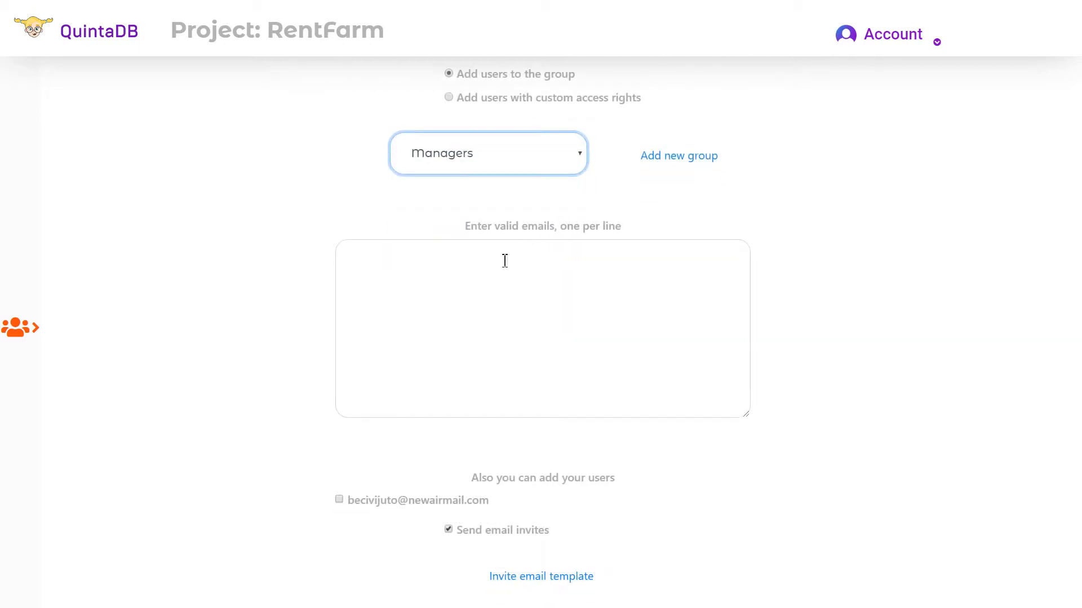
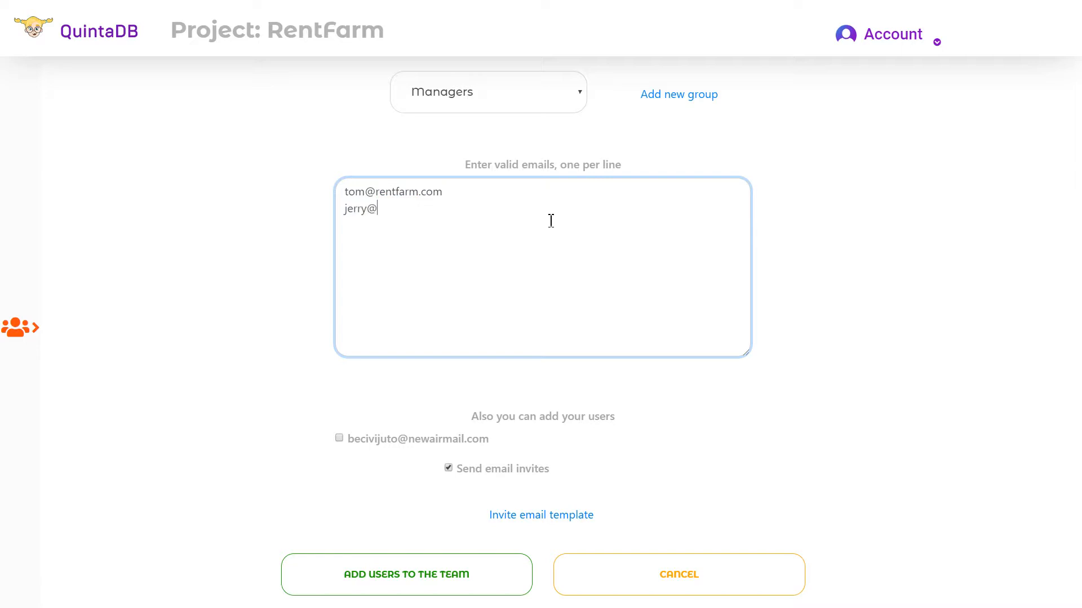
type("rentfarm.com")
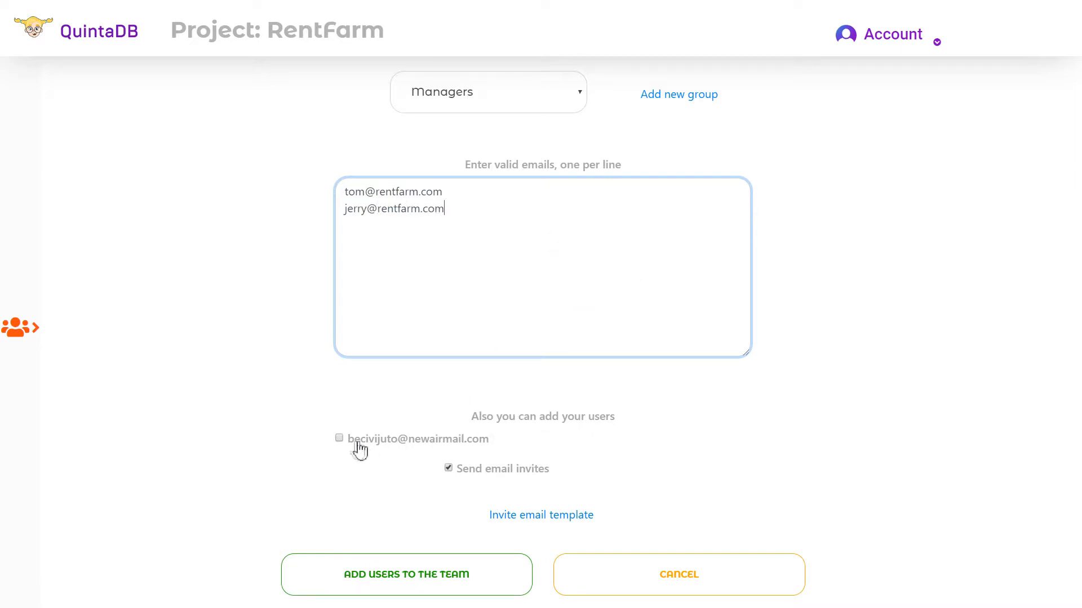
- Toggle the existing project user on and off, then review the invitation email template
left_click(339, 438)
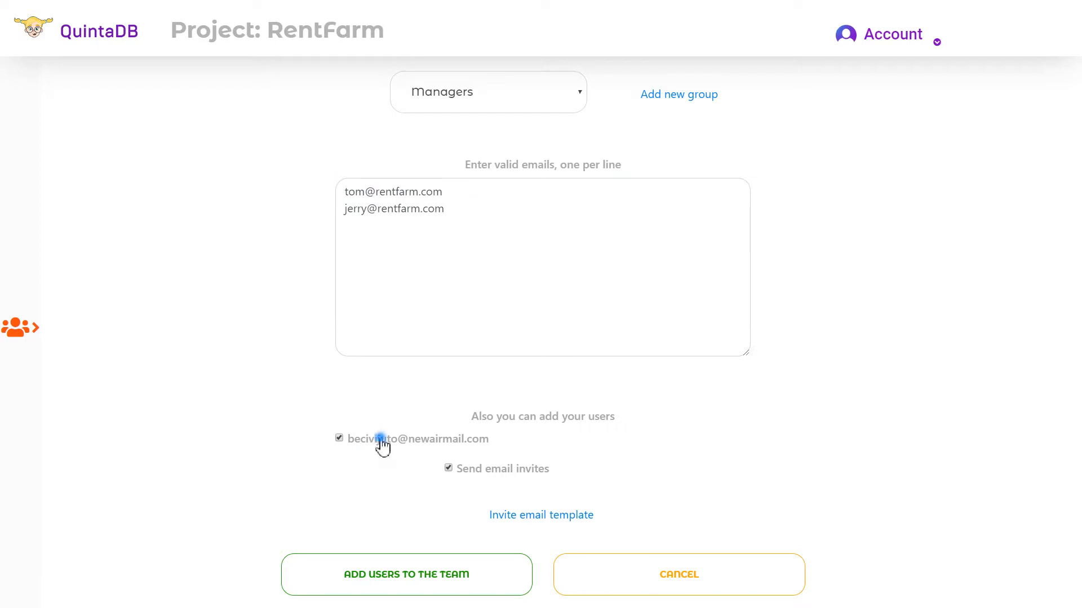
left_click(339, 438)
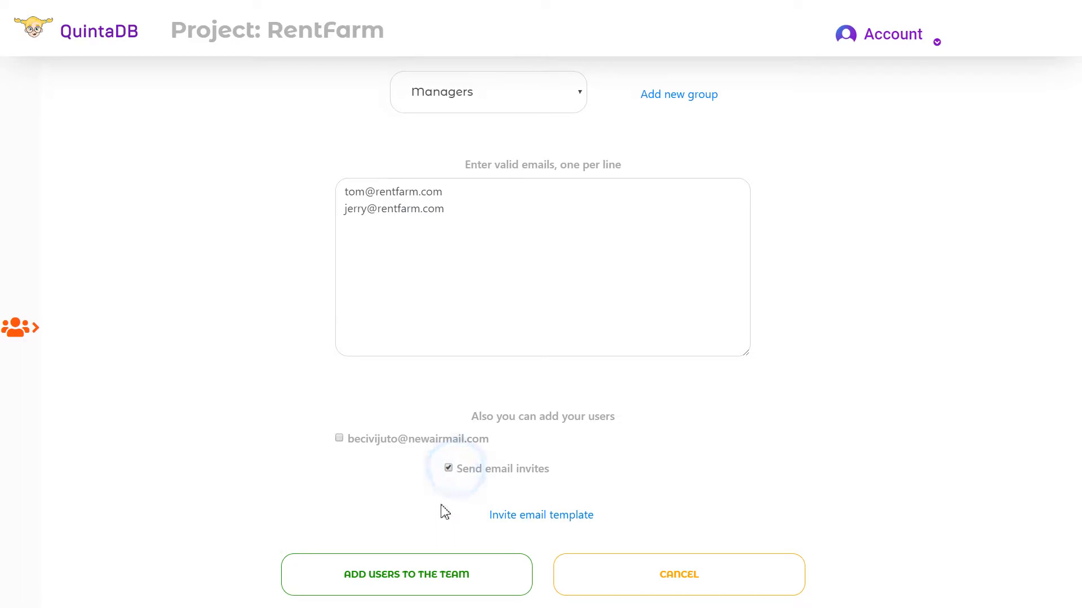
mouse_move(531, 522)
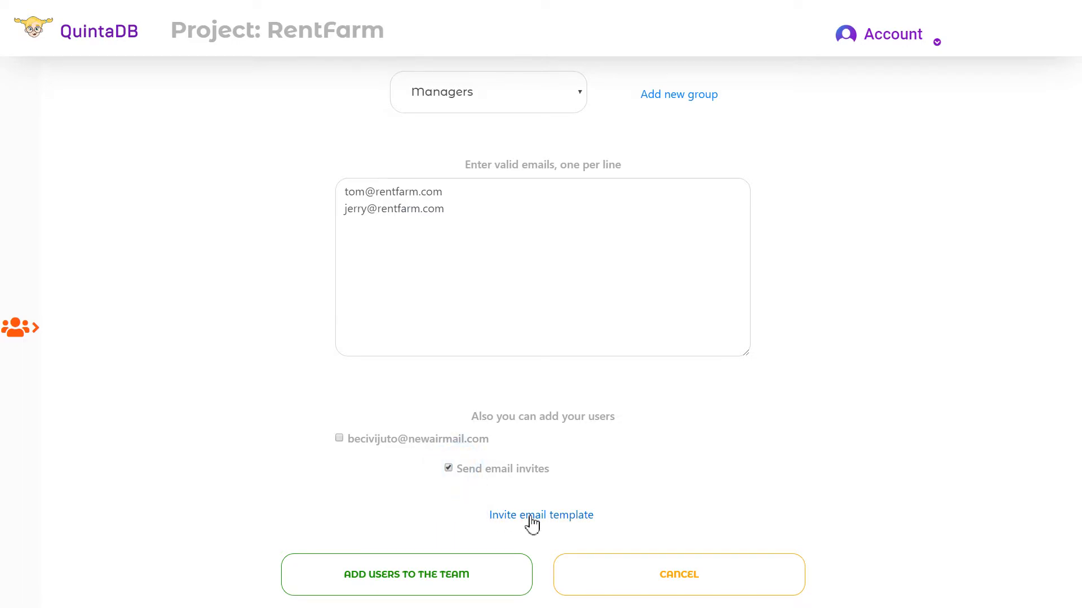
left_click(541, 514)
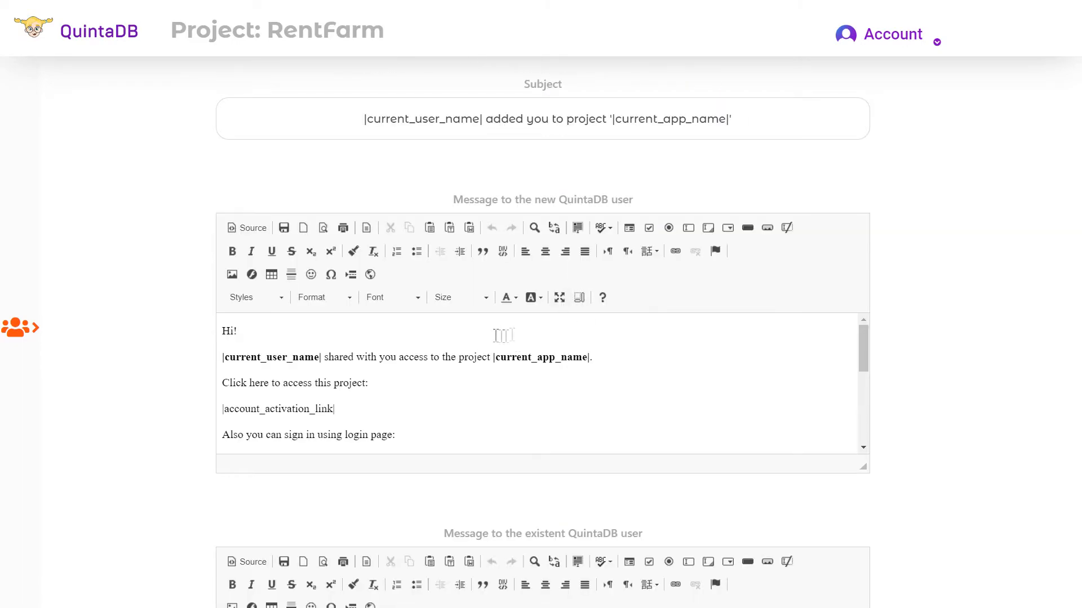
triple_click(294, 383)
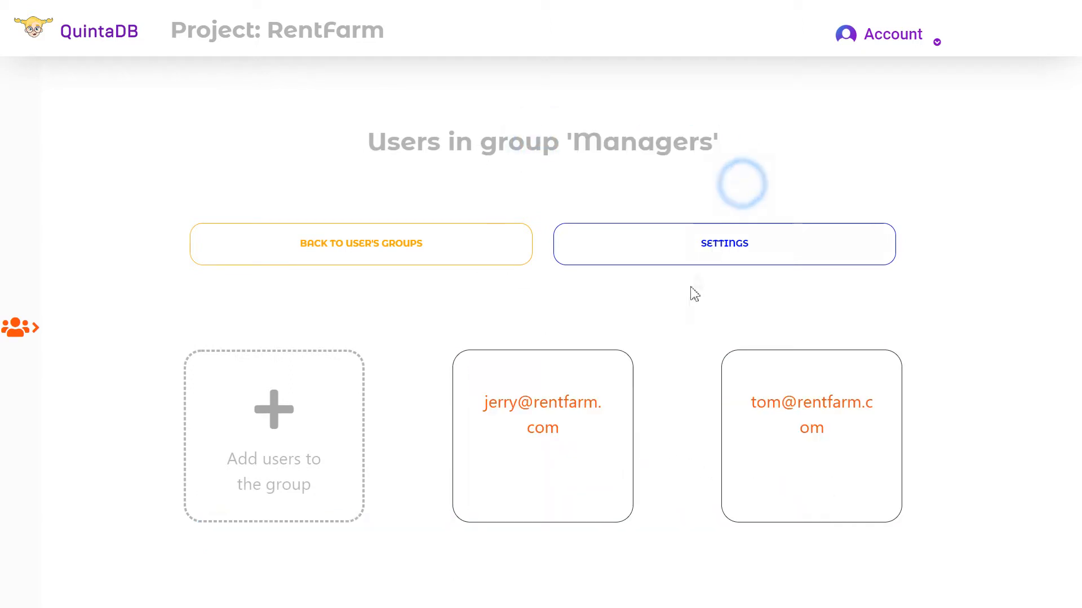
- Set Managers' table rights: Income and Expenses read, write, build; the report read only
left_click(724, 243)
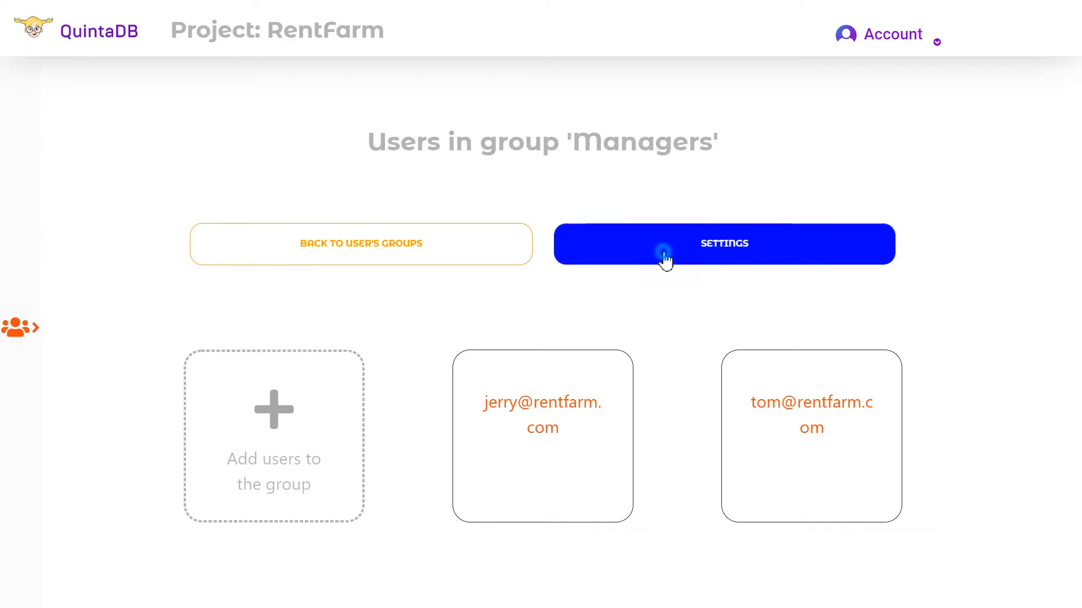
left_click(723, 243)
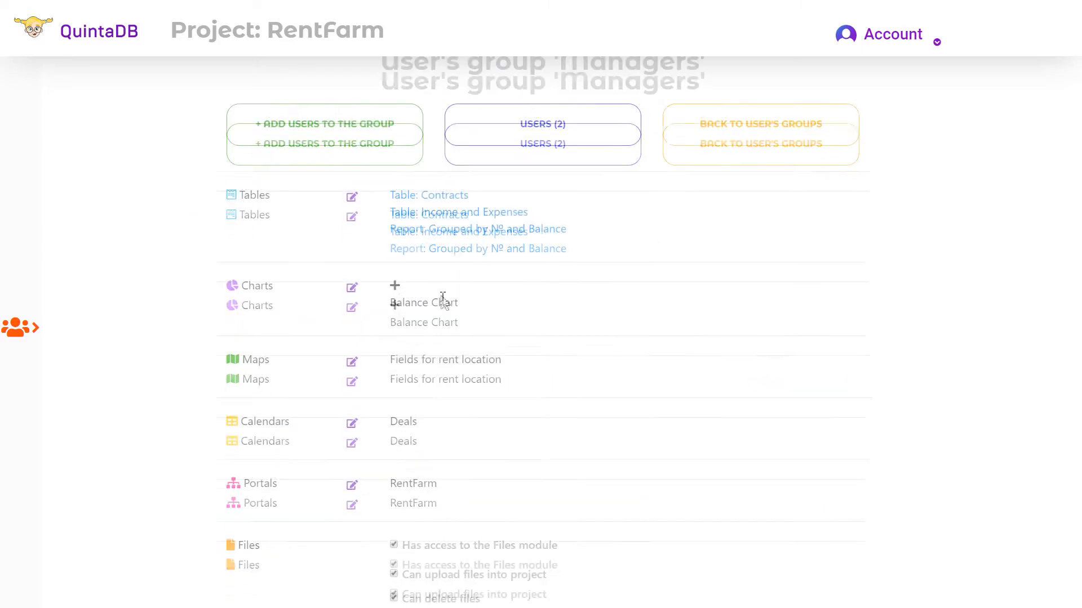
scroll("down", 3)
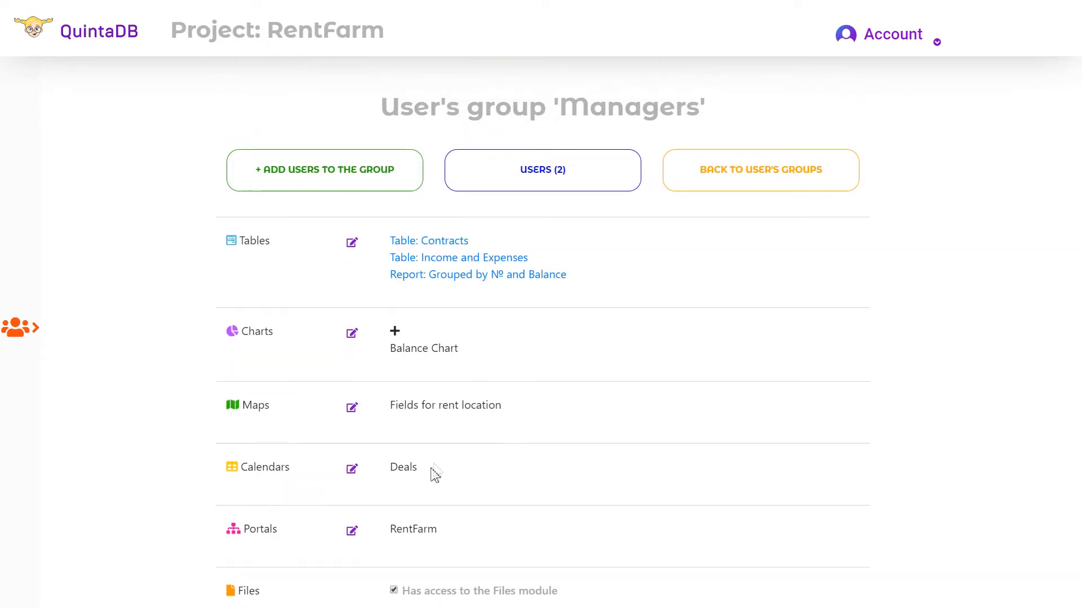
mouse_move(351, 242)
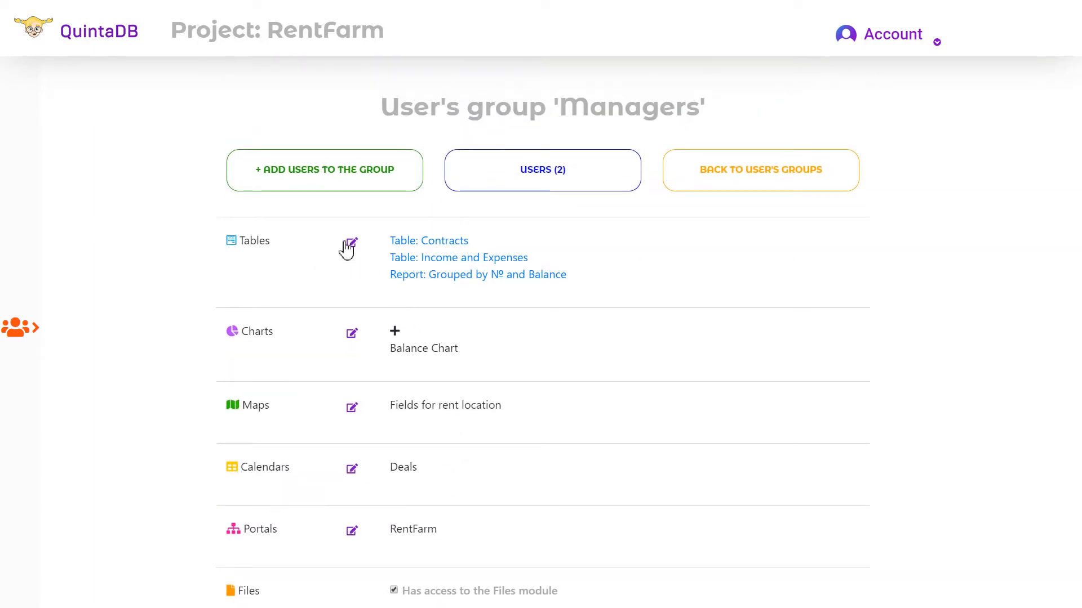
left_click(350, 243)
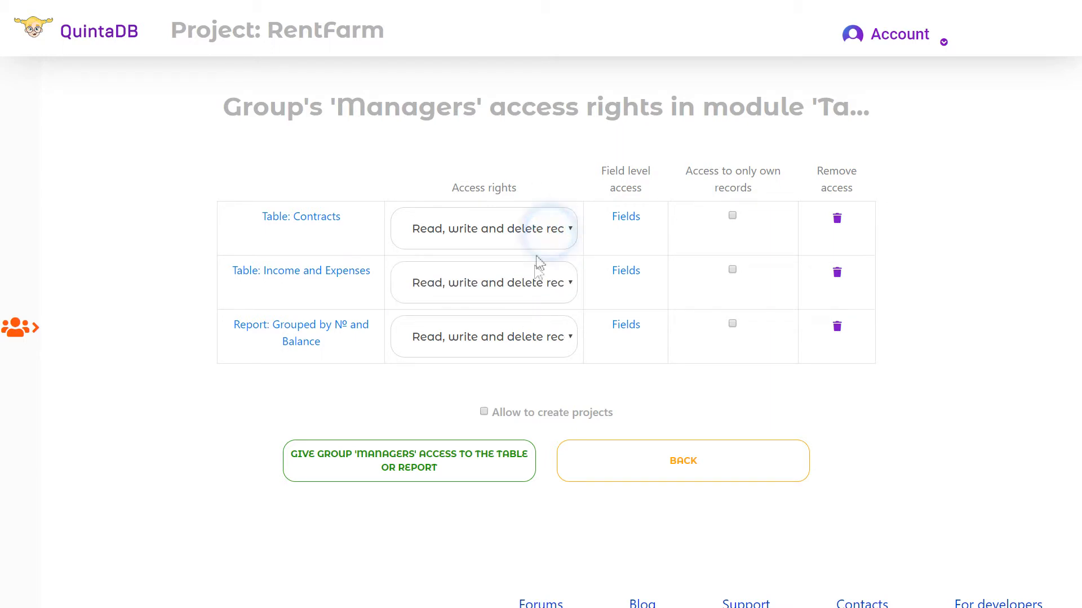
left_click(484, 282)
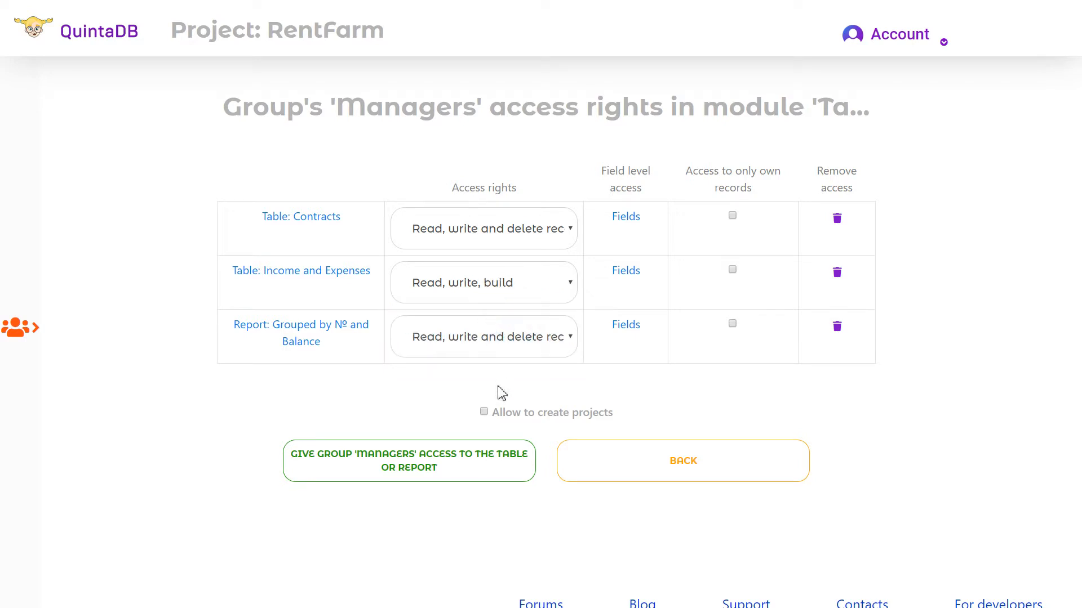
left_click(484, 337)
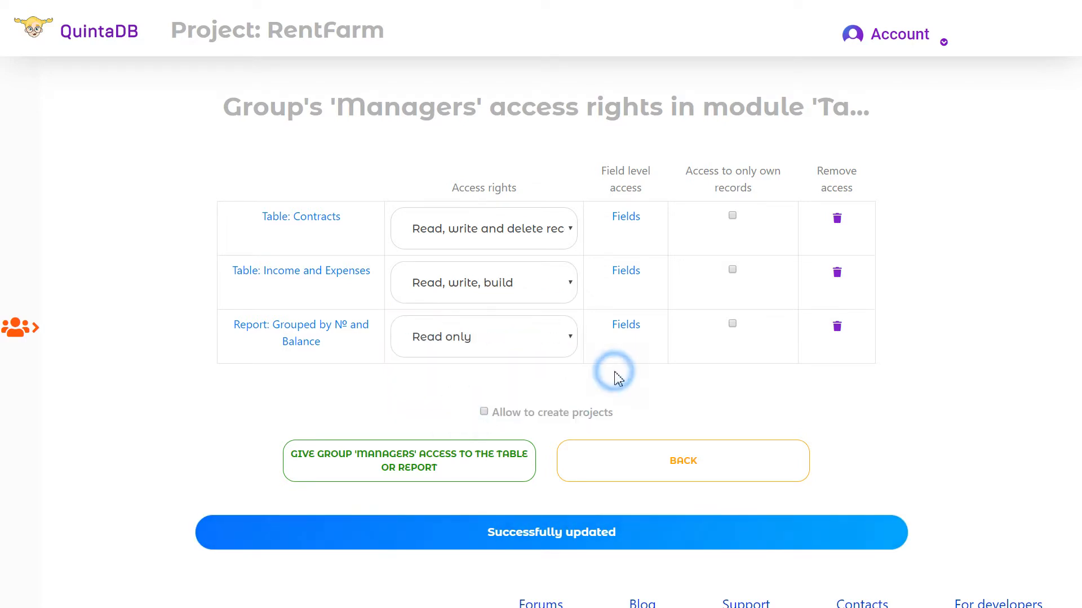
mouse_move(626, 227)
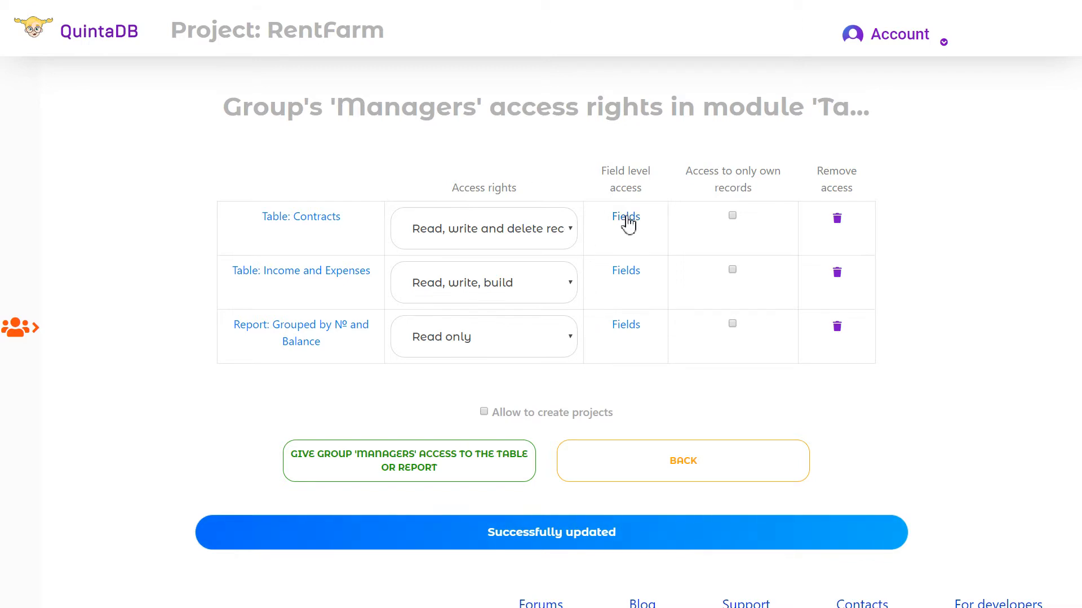
- Hide № and Contact person from Managers' form and table, update, and go back
left_click(625, 216)
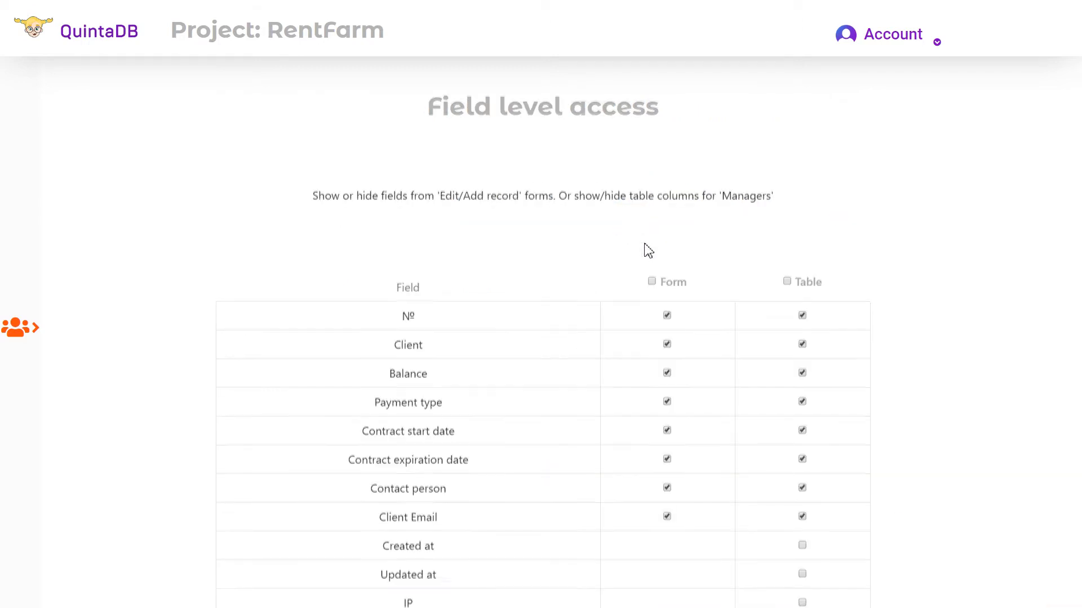
scroll("down", 3)
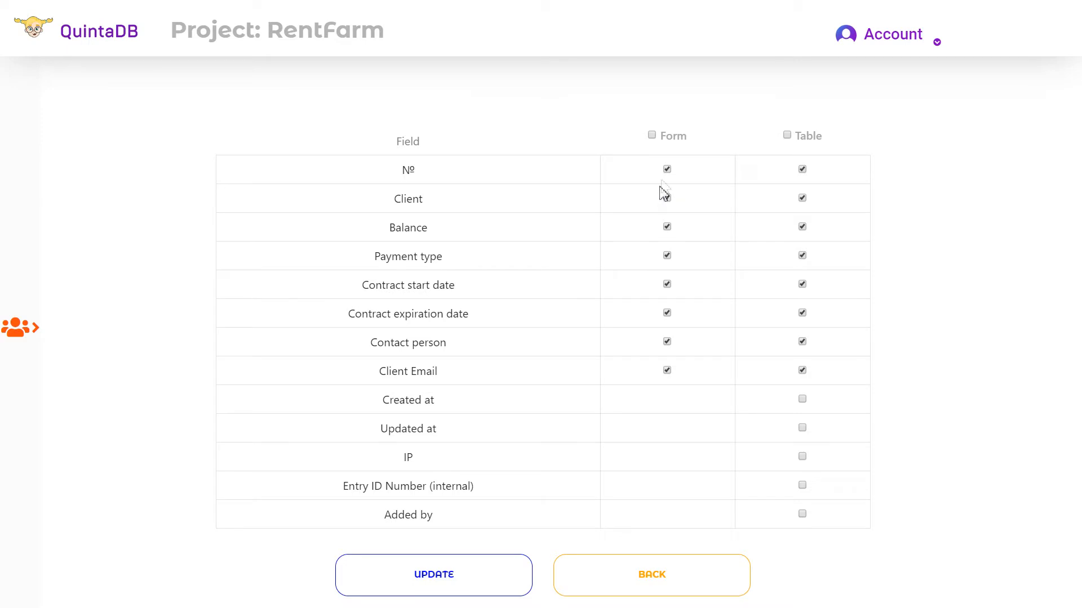
left_click(802, 169)
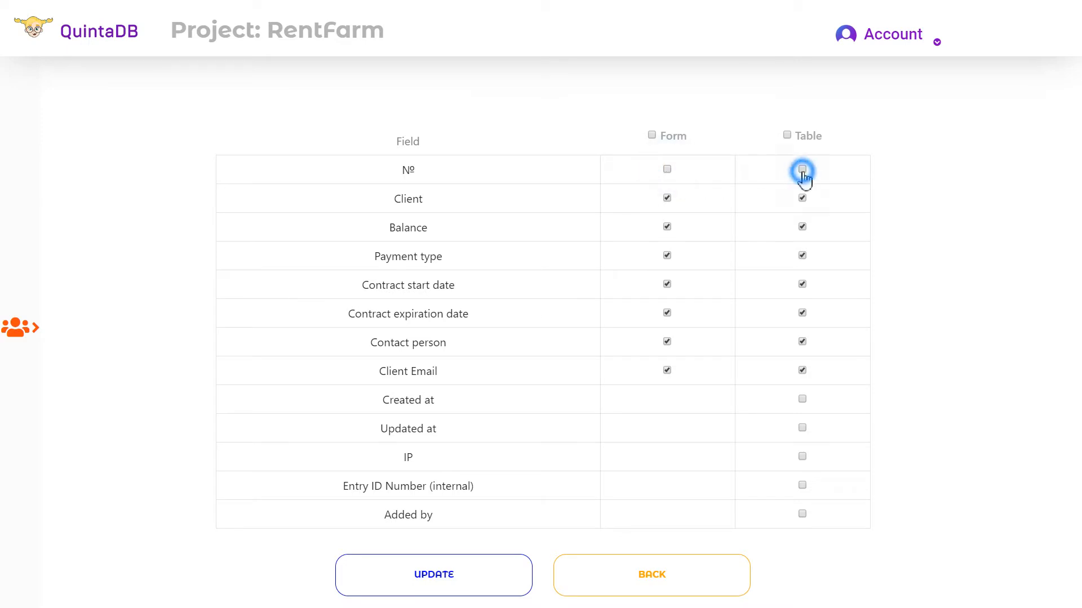
left_click(802, 169)
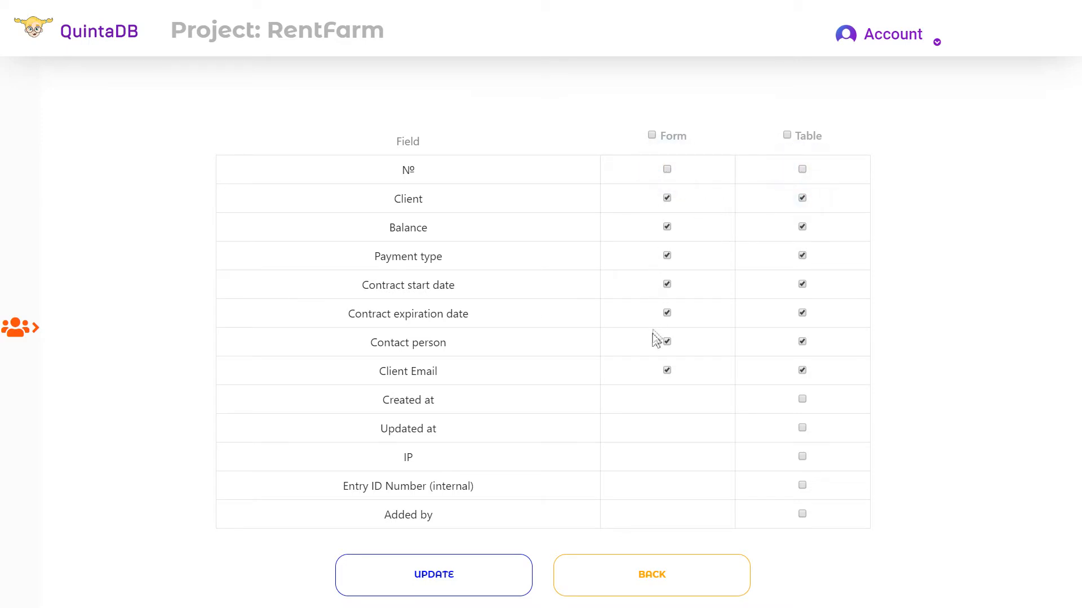
left_click(666, 341)
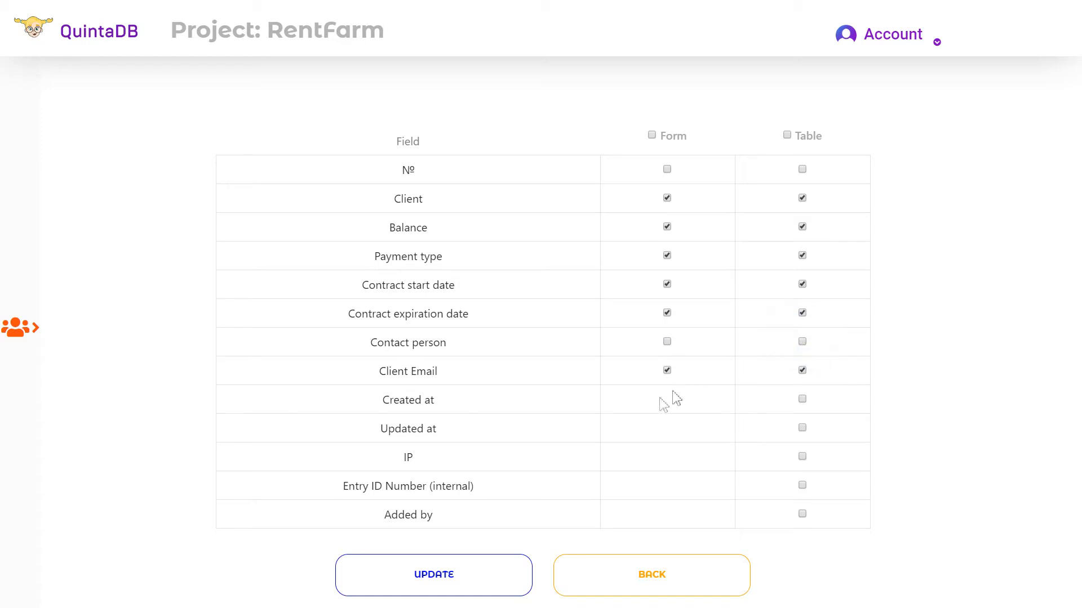
left_click(433, 575)
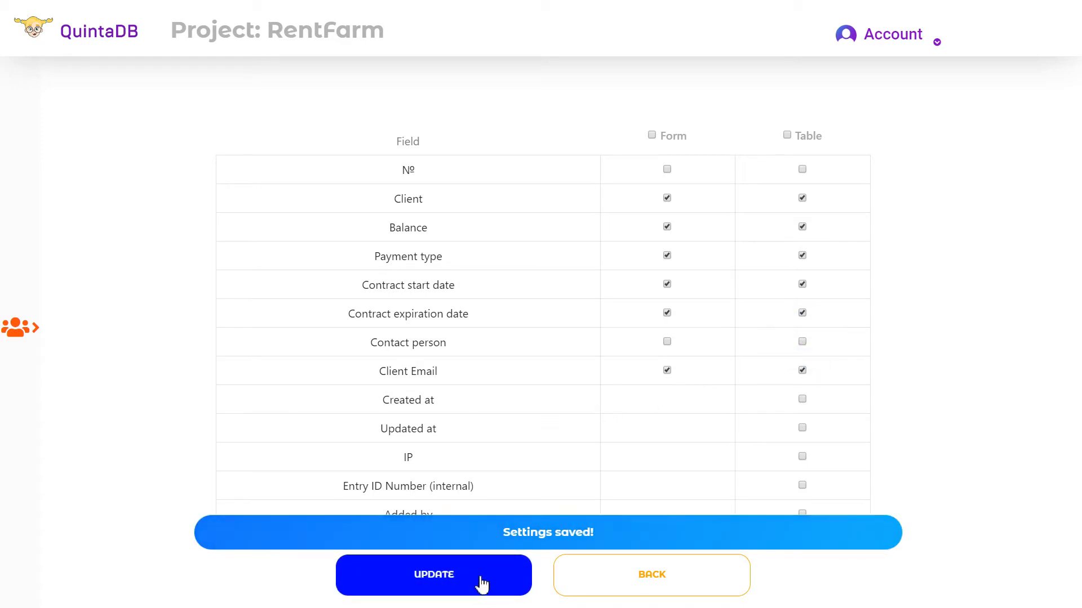
left_click(651, 575)
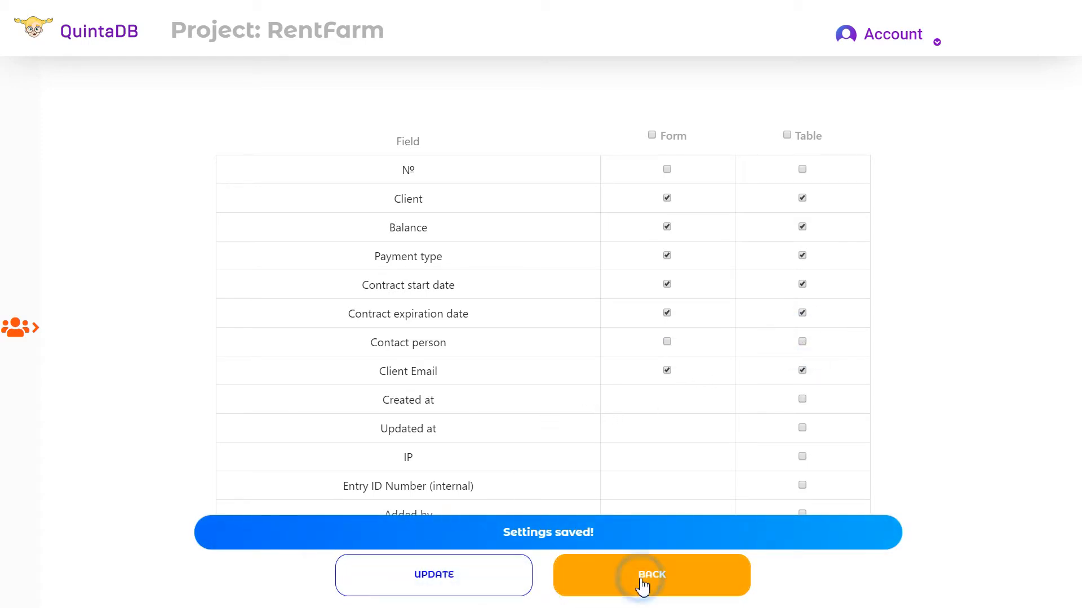
left_click(650, 574)
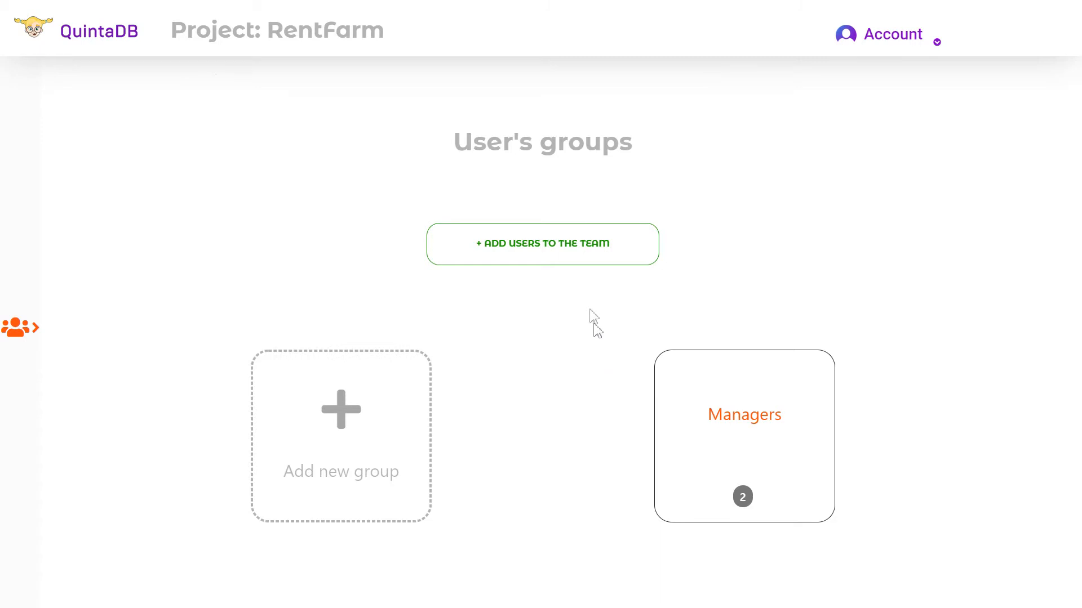
mouse_move(542, 243)
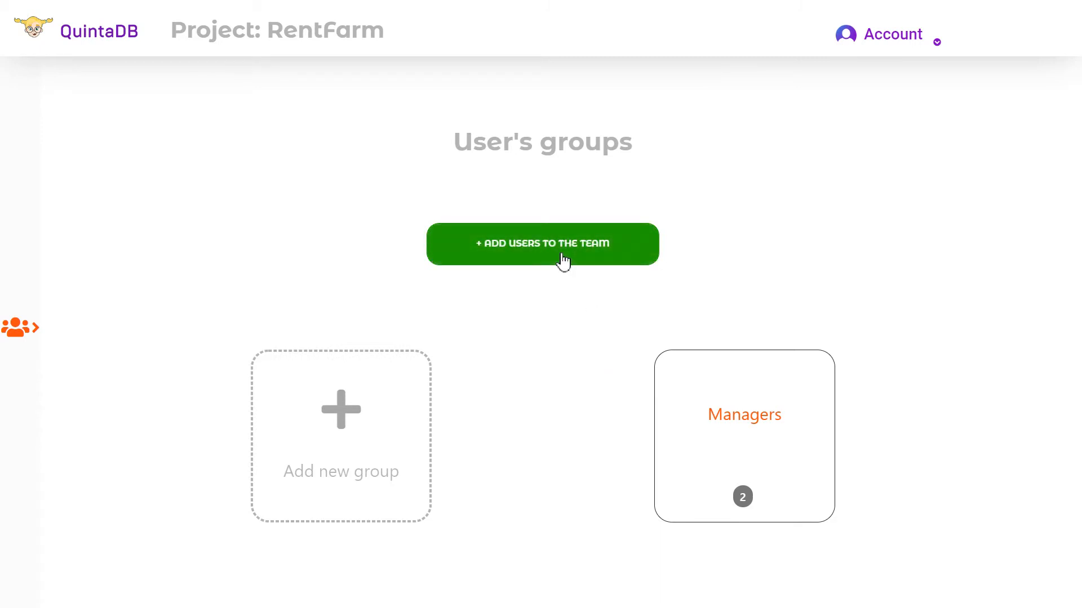
left_click(541, 244)
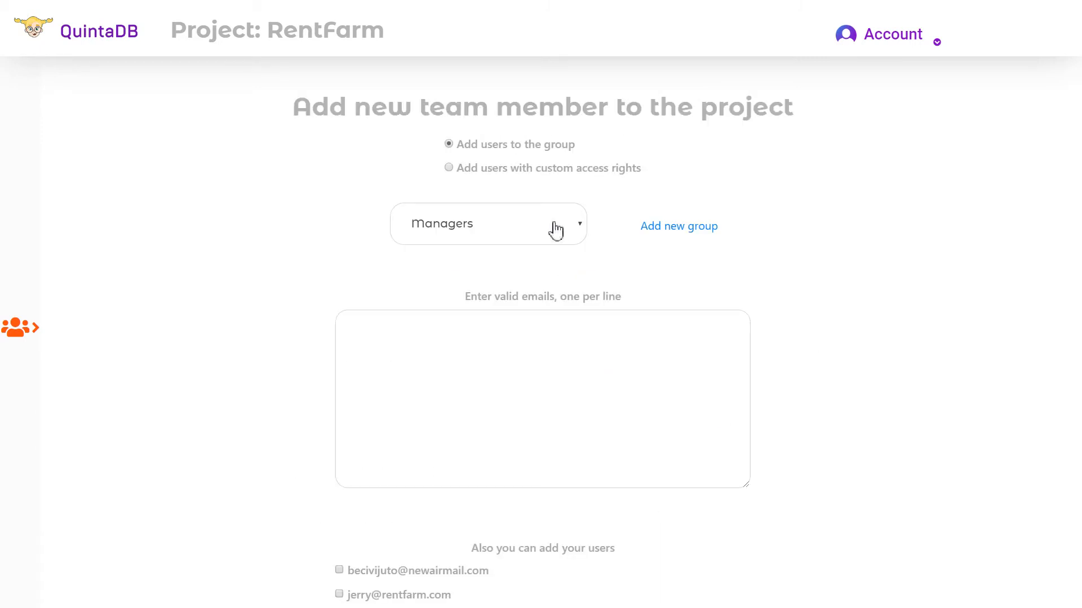
left_click(448, 167)
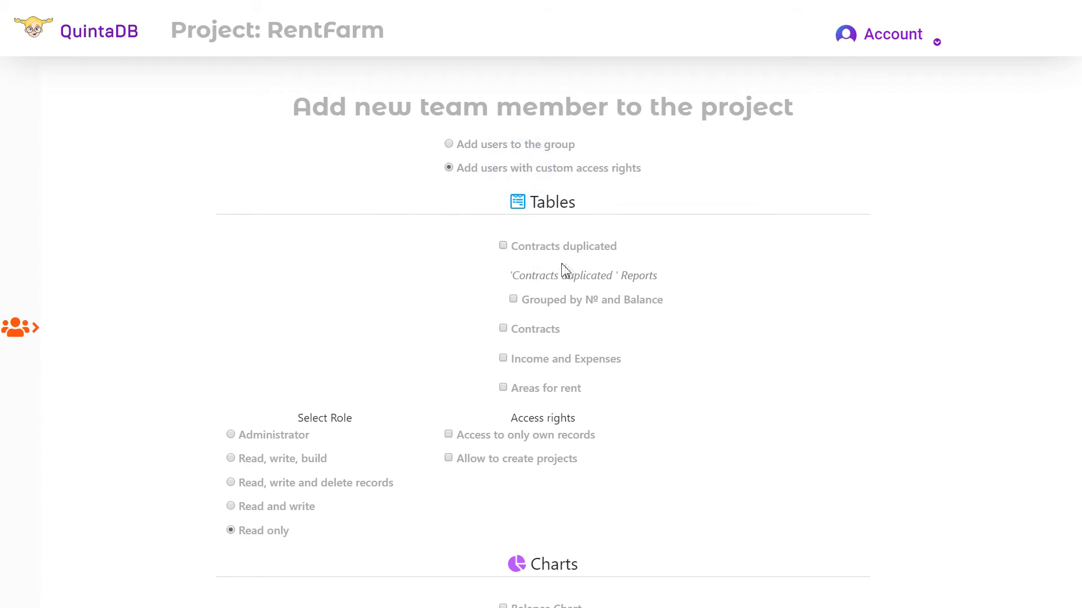
mouse_move(631, 187)
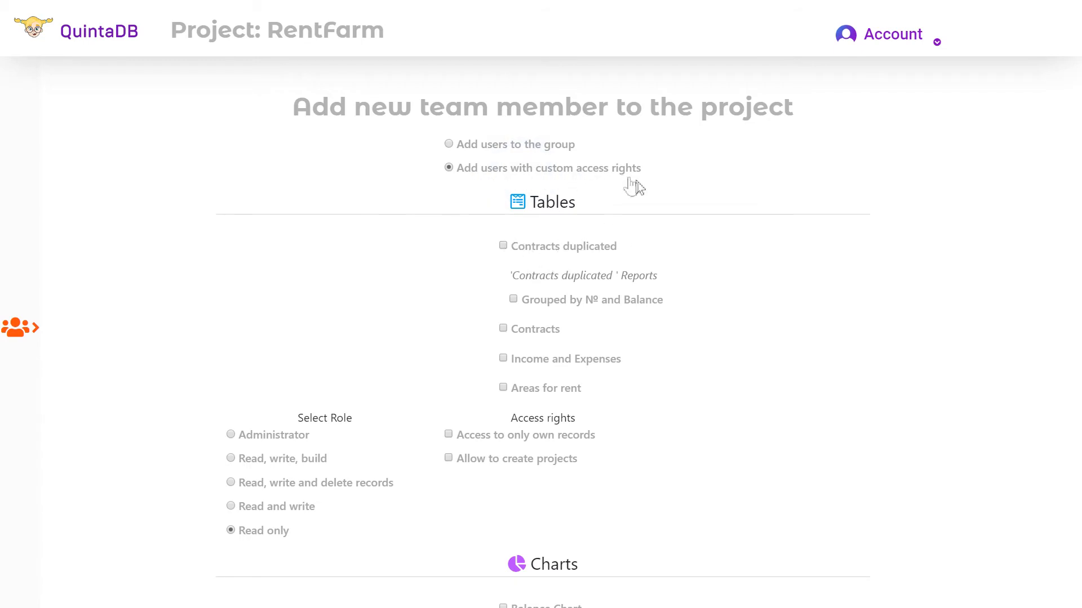
left_click(503, 329)
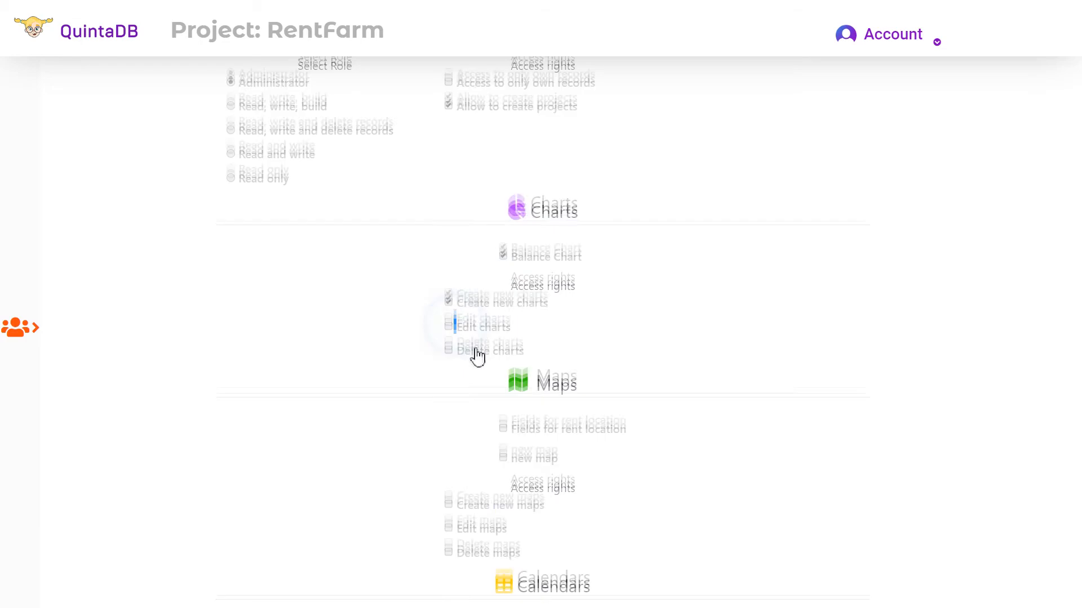
scroll("down", 3)
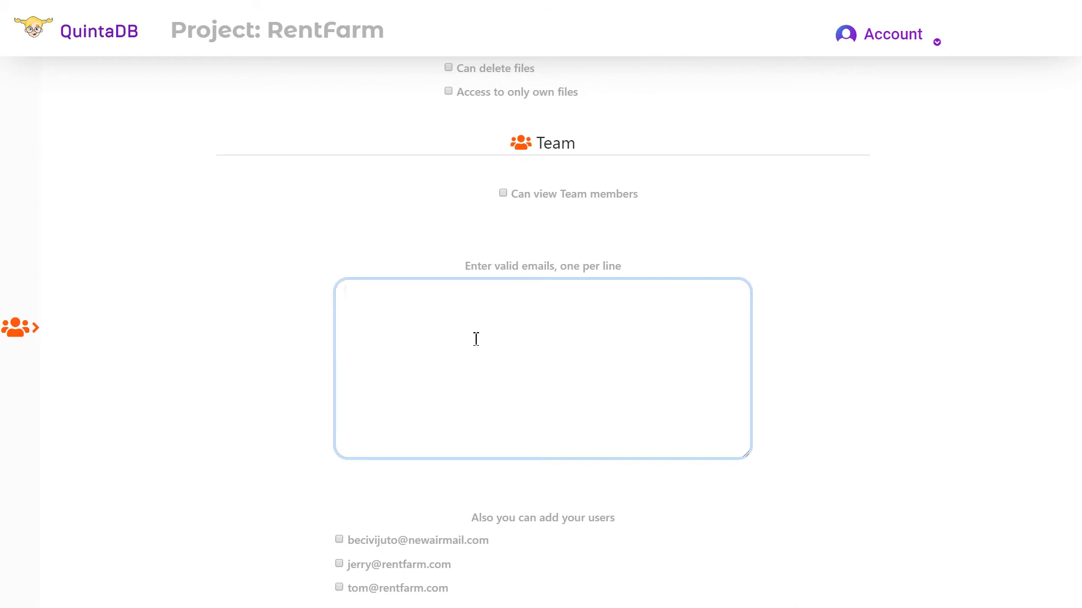
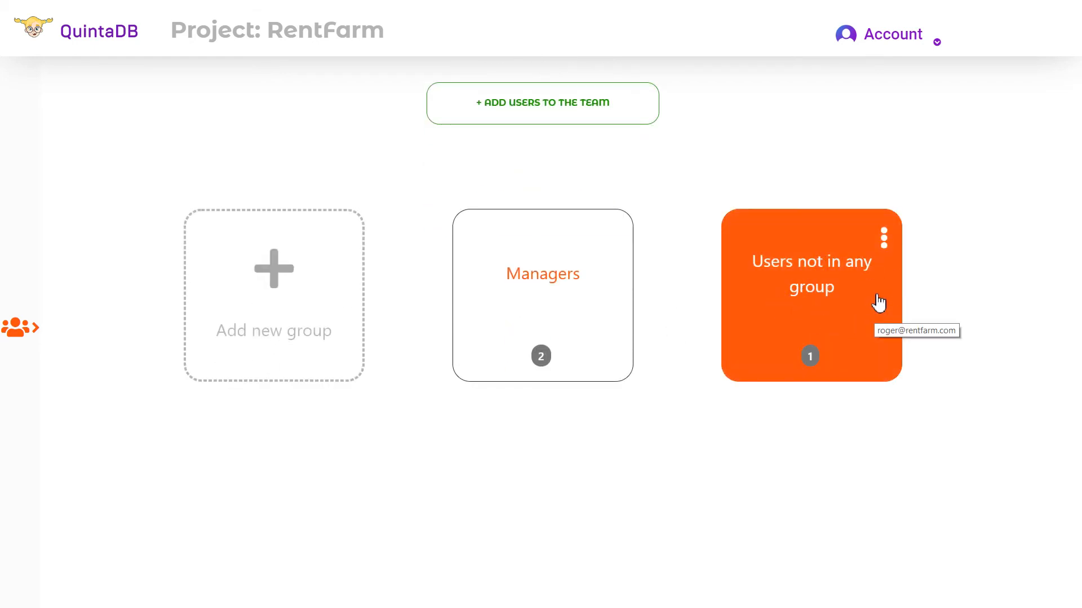
- Open Users not in any group and view the ungrouped user's access rights
left_click(810, 274)
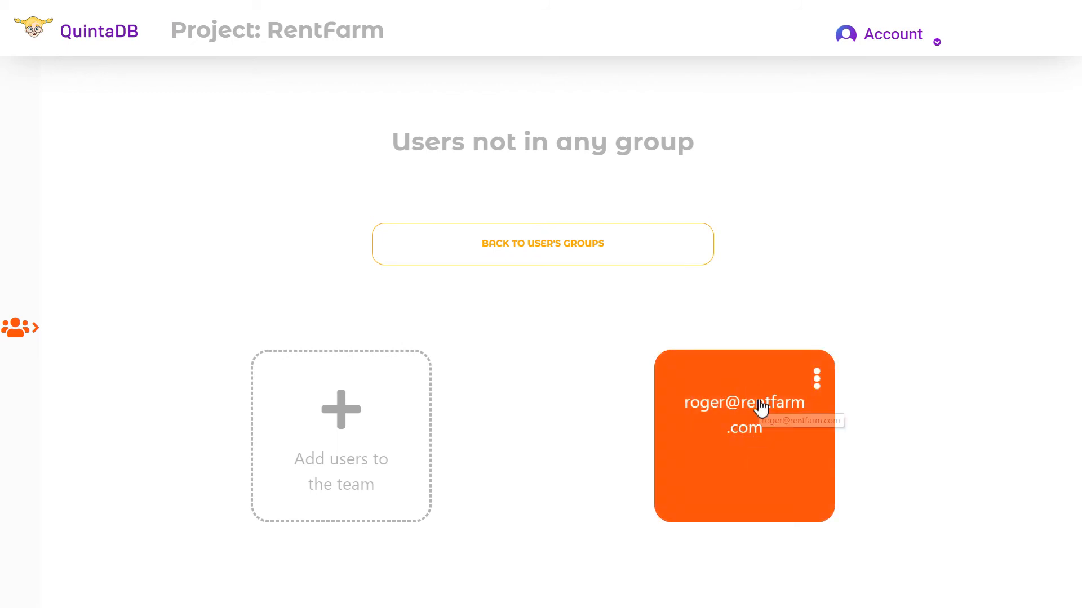
left_click(744, 402)
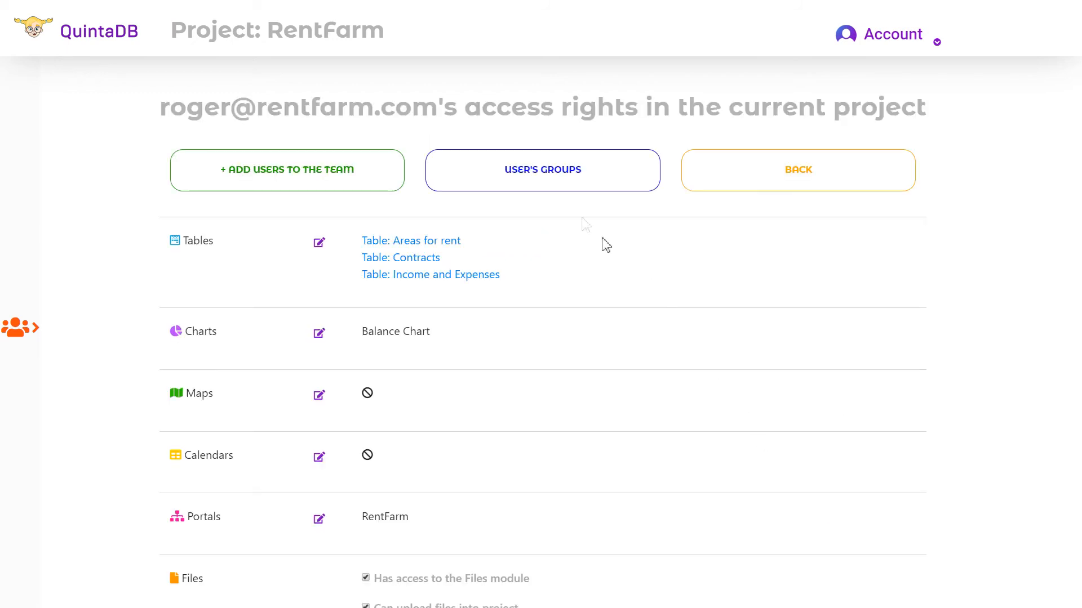
scroll("down", 3)
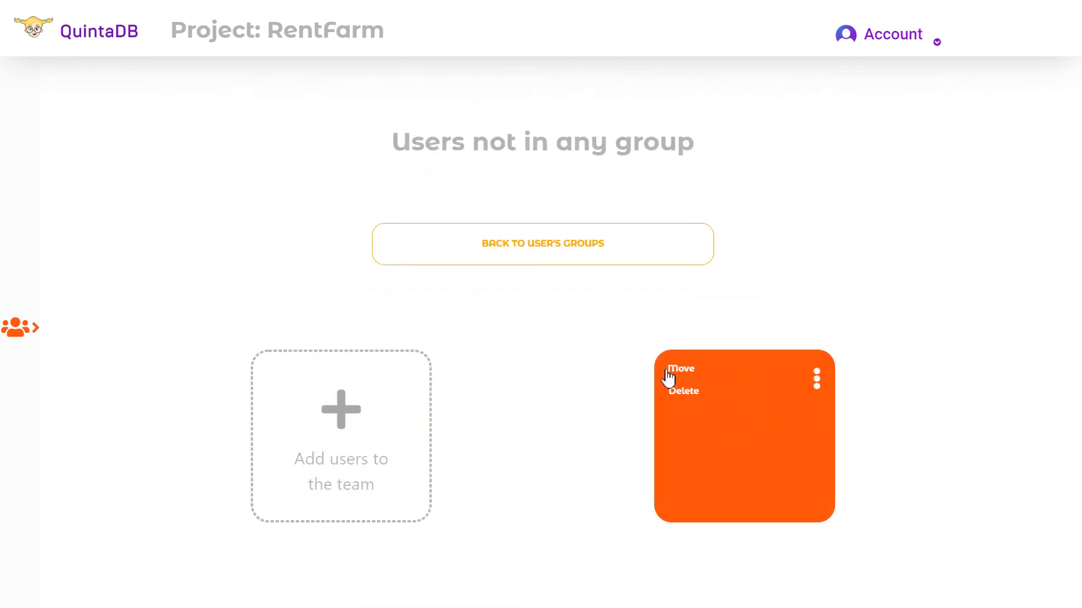
- Start moving the user to Managers and removing them from the team, cancelling both
left_click(680, 368)
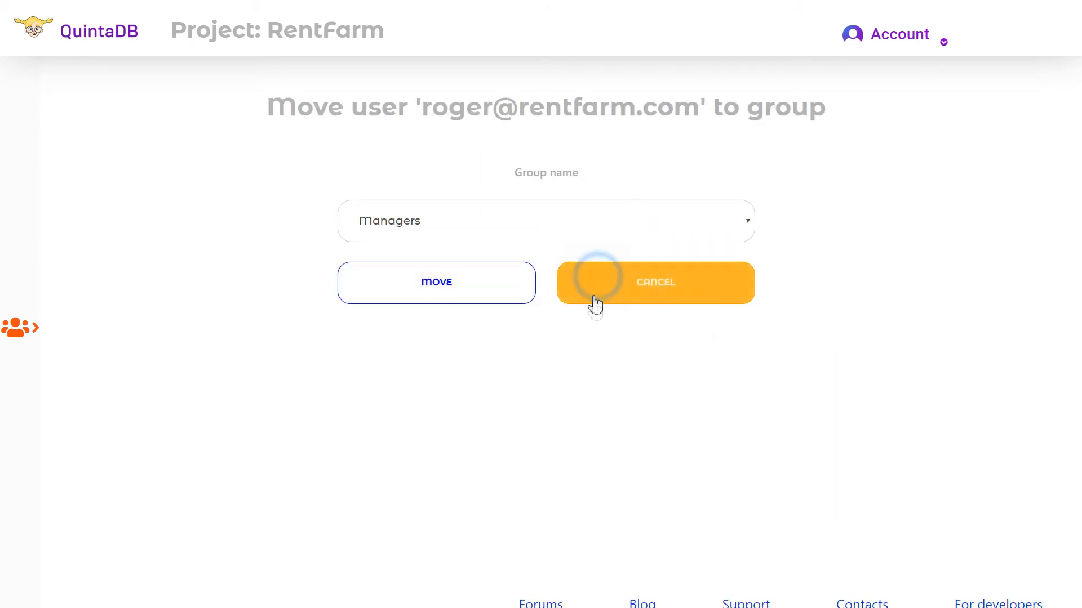
left_click(654, 282)
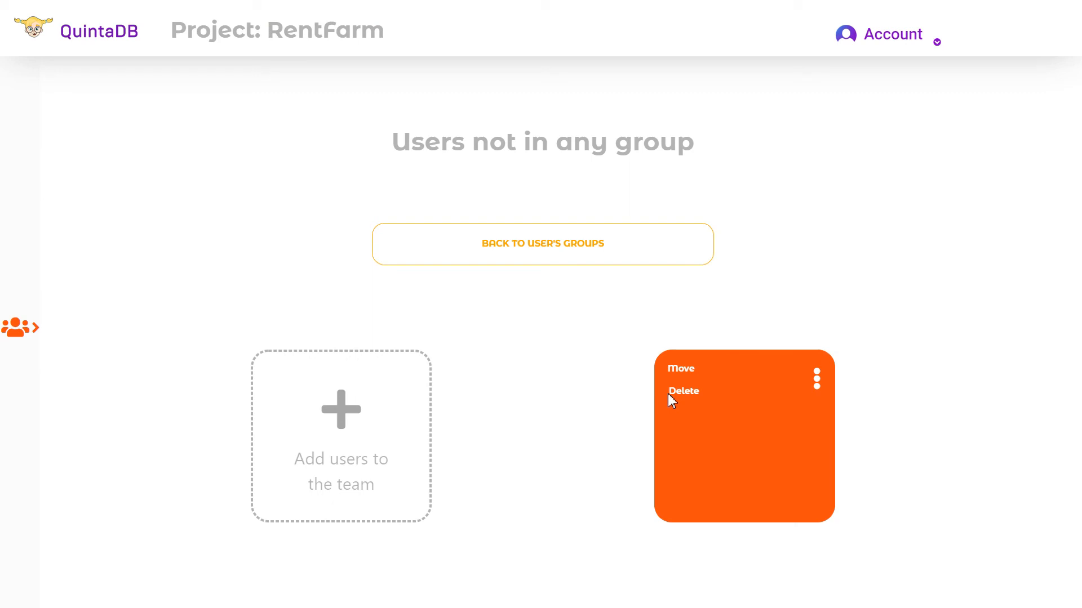
left_click(683, 391)
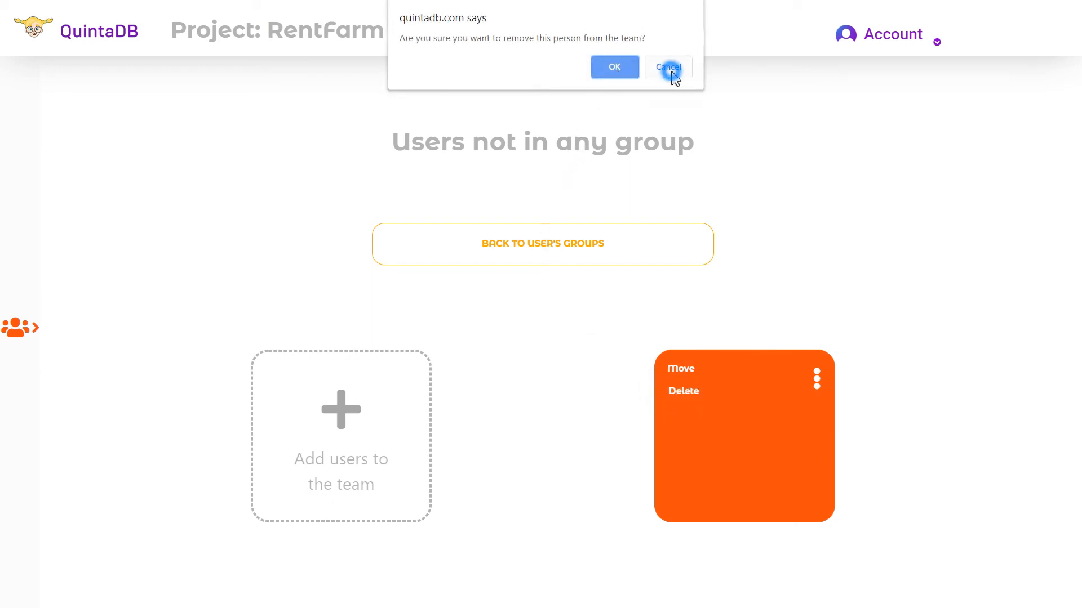
left_click(666, 67)
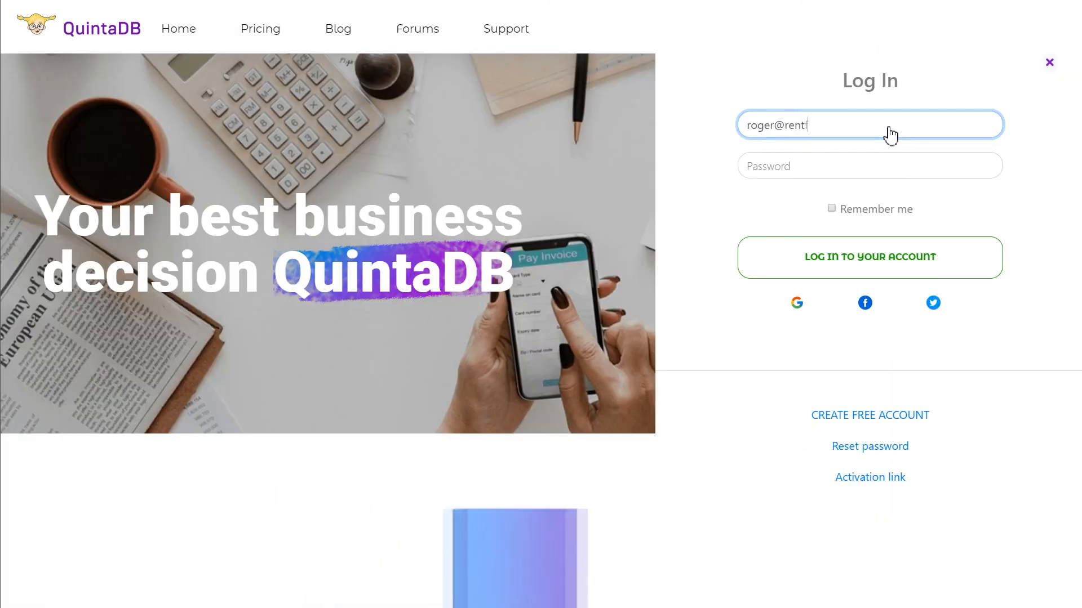
- Log in as the ungrouped user roger and open the Contracts table with its 8 records
left_click(869, 166)
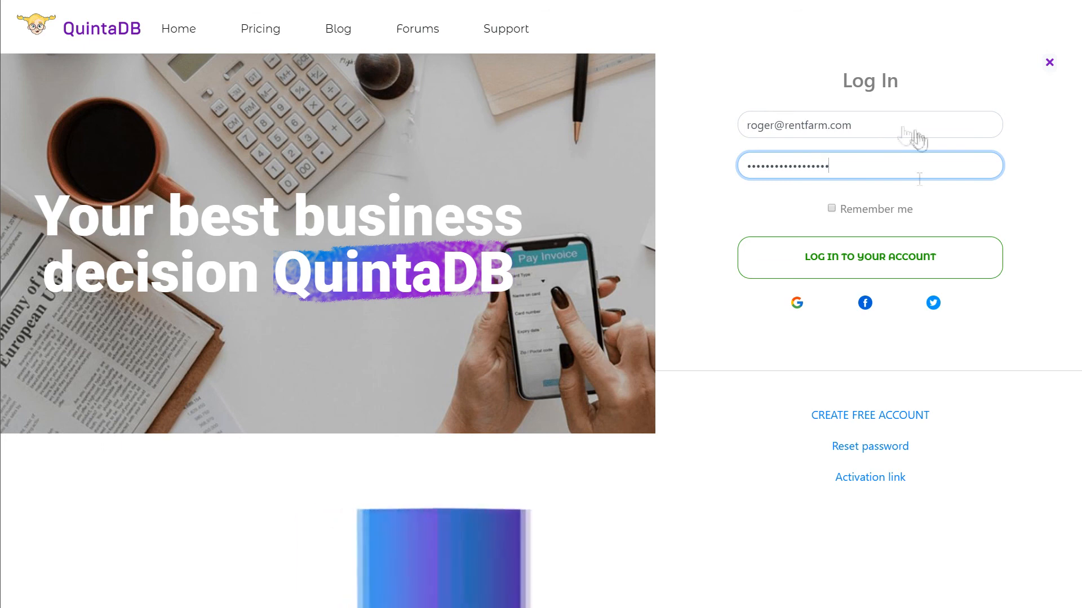
left_click(869, 257)
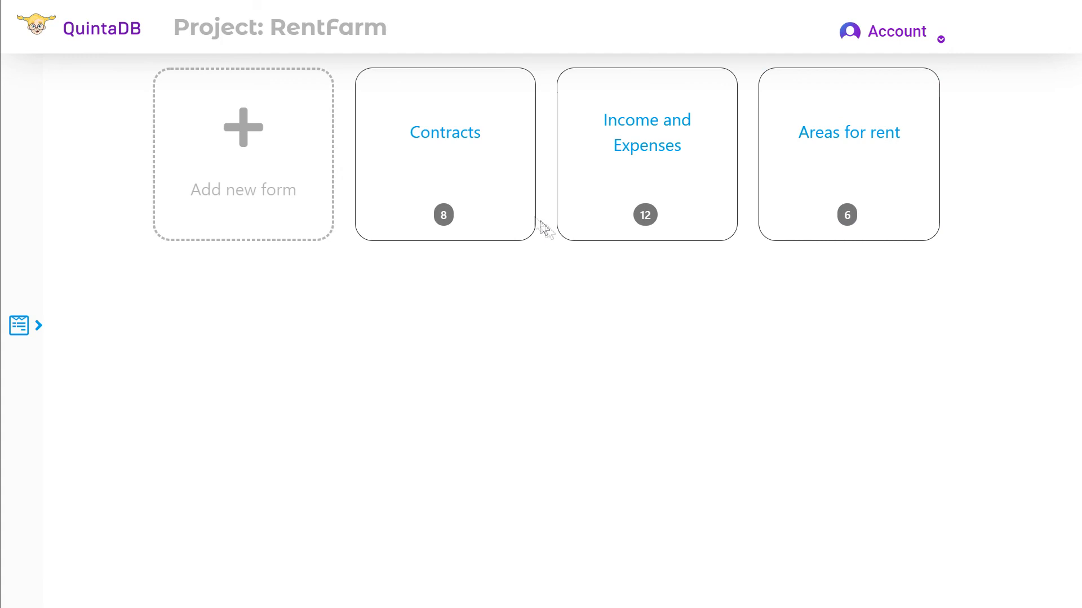
left_click(445, 132)
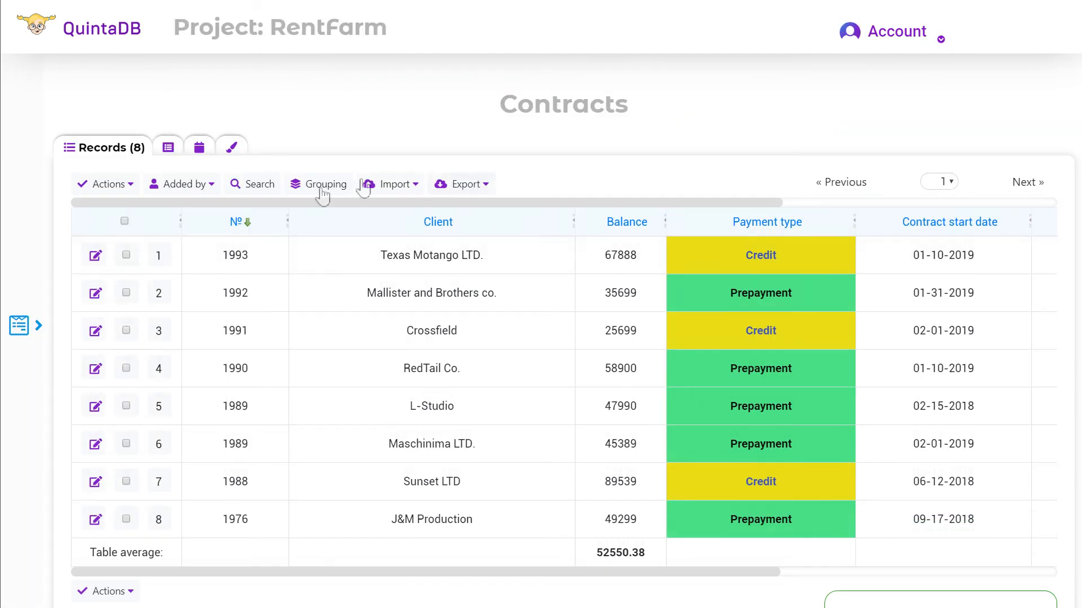